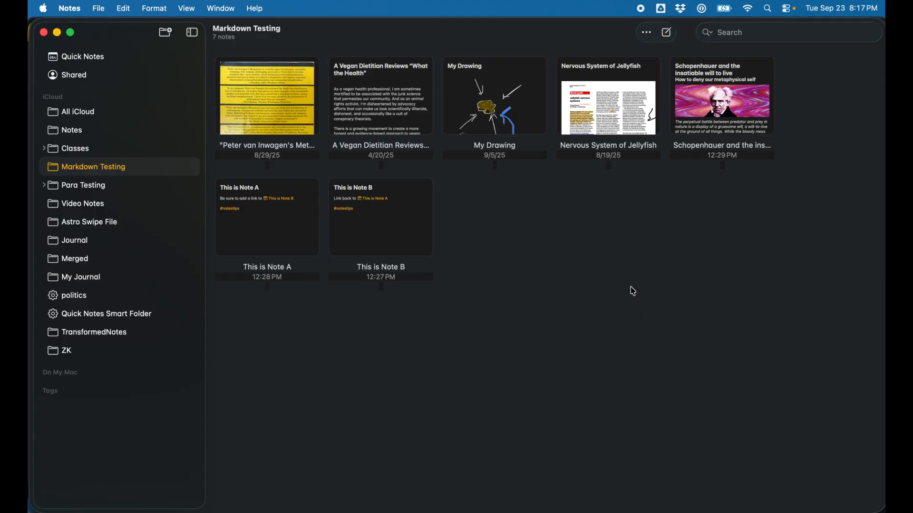
{"action": "mouse_move", "coordinate": [580, 249]}
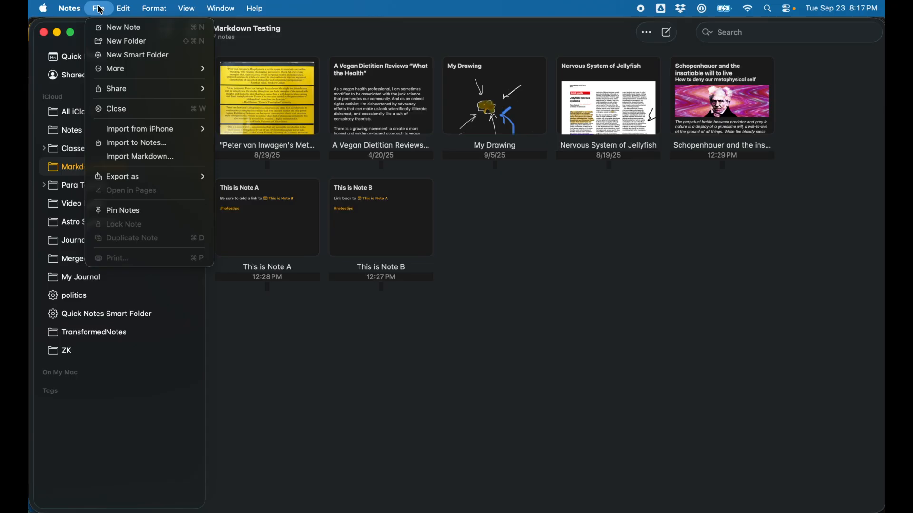
{"action": "mouse_move", "coordinate": [140, 156]}
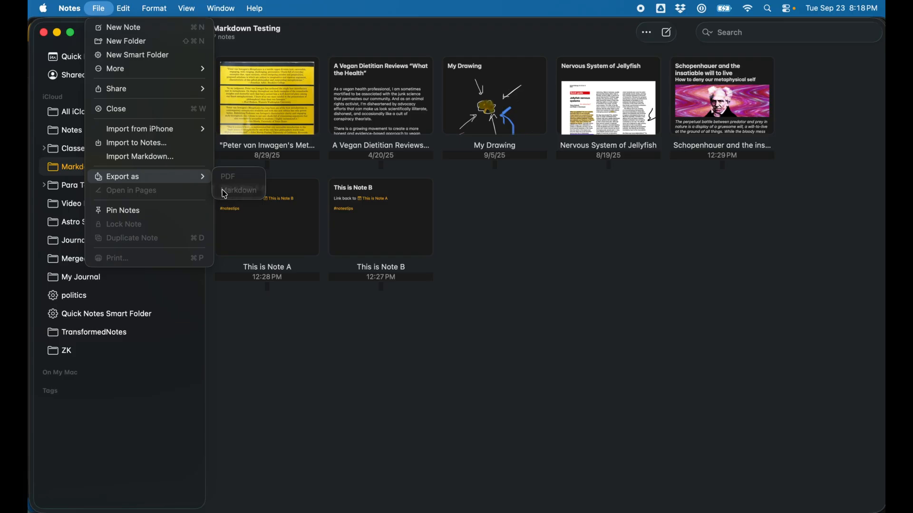
{"action": "mouse_move", "coordinate": [227, 194]}
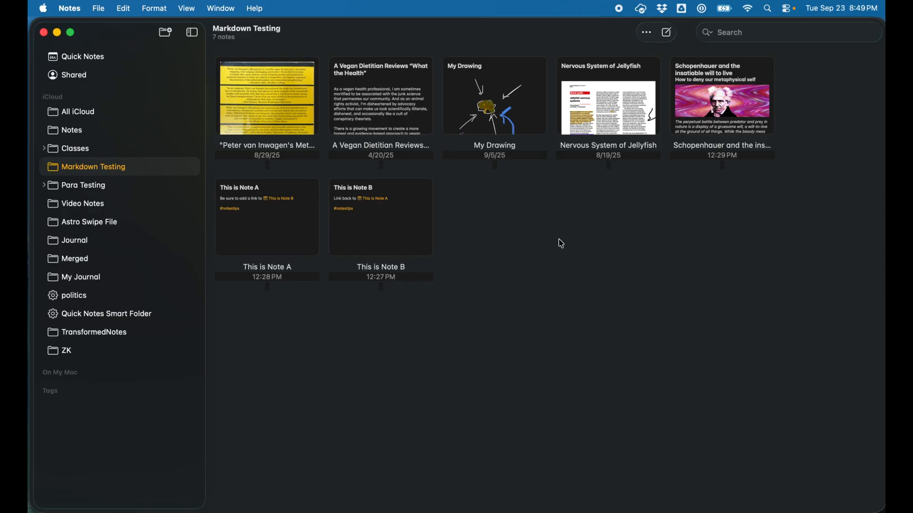
{"action": "mouse_move", "coordinate": [582, 298]}
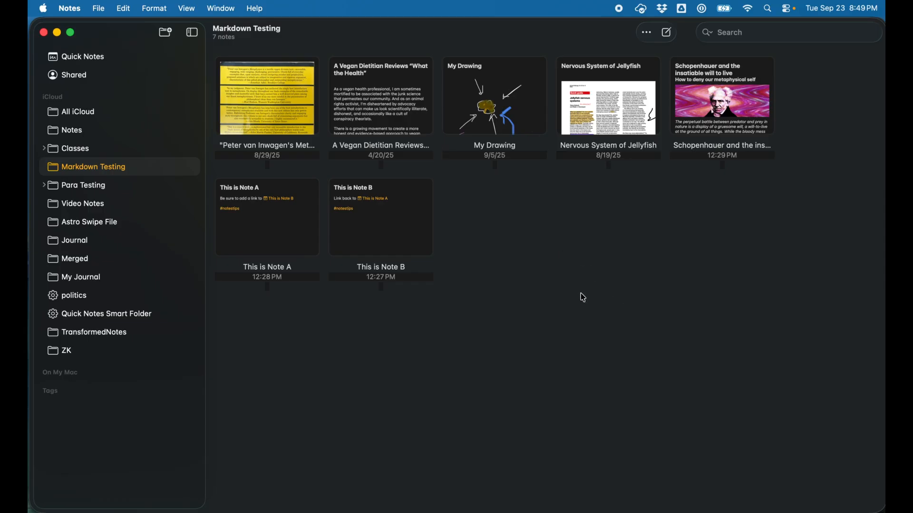
{"action": "mouse_move", "coordinate": [576, 286]}
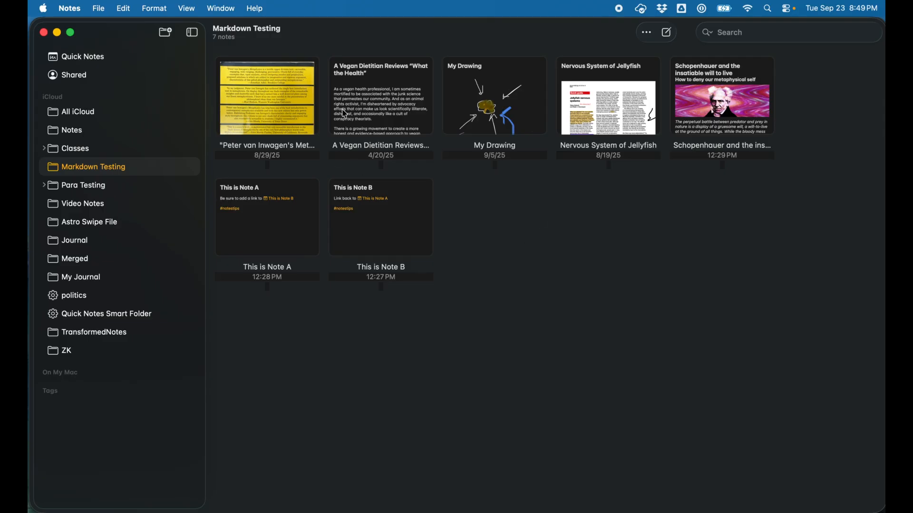
{"action": "left_click", "coordinate": [380, 96]}
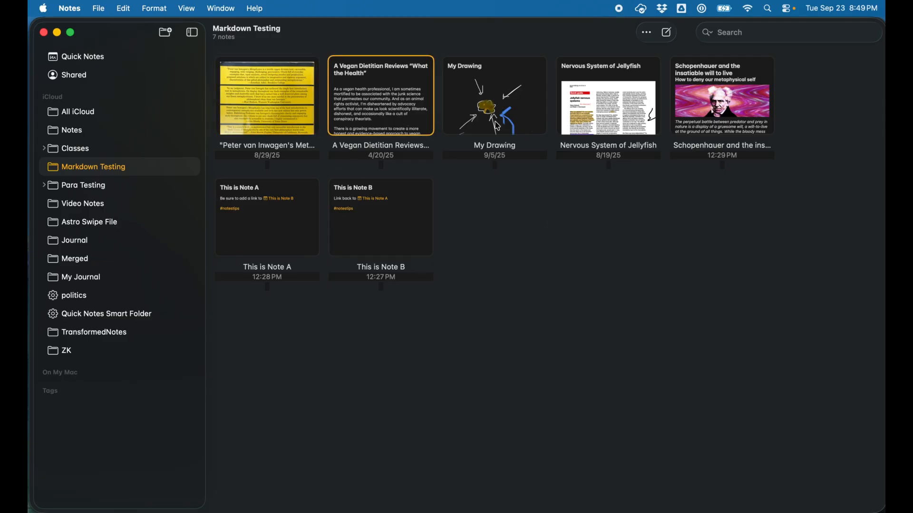
{"action": "left_click", "coordinate": [607, 95]}
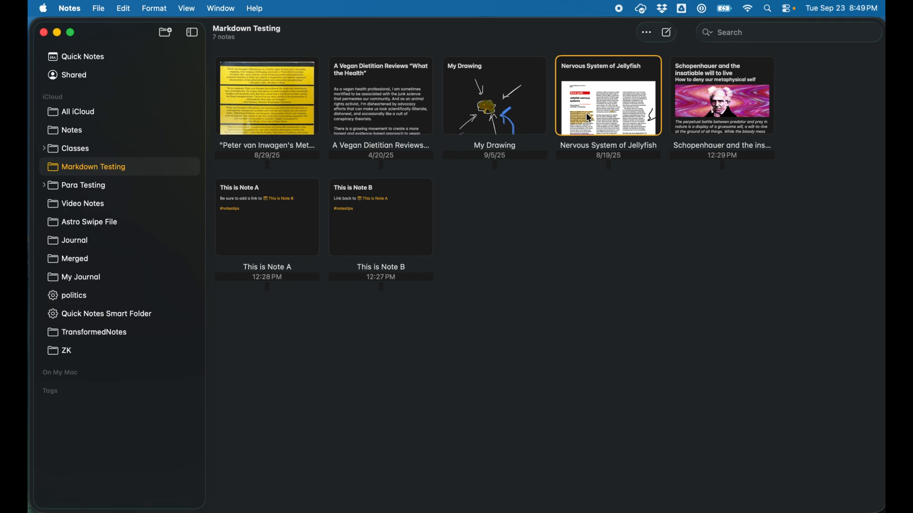
{"action": "left_click", "coordinate": [721, 95]}
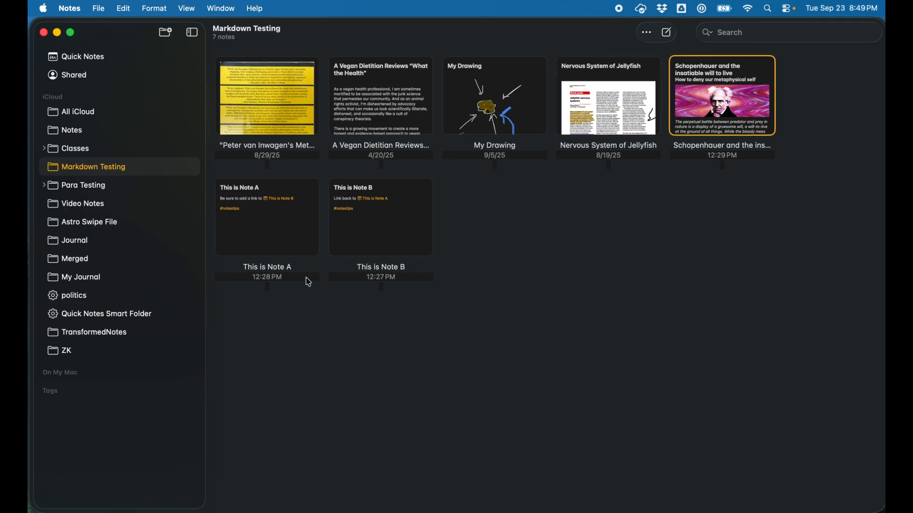
{"action": "left_click", "coordinate": [381, 217]}
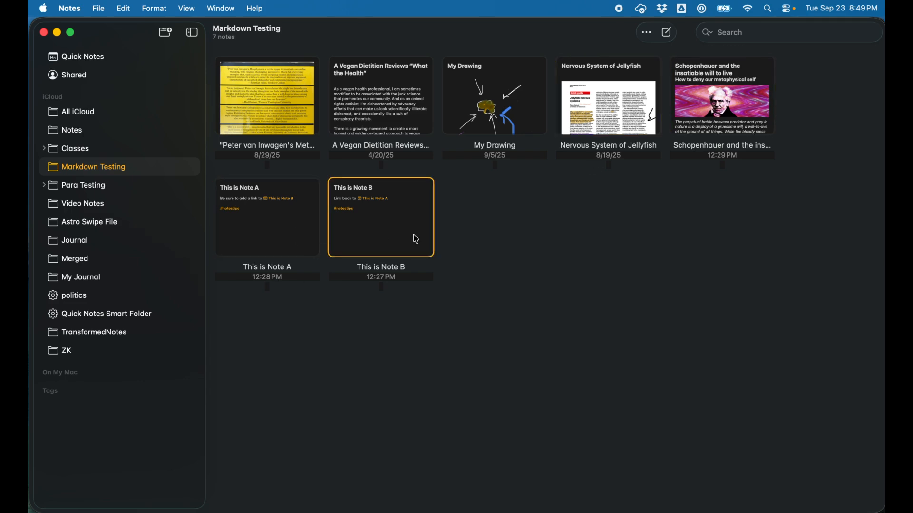
{"action": "mouse_move", "coordinate": [661, 374]}
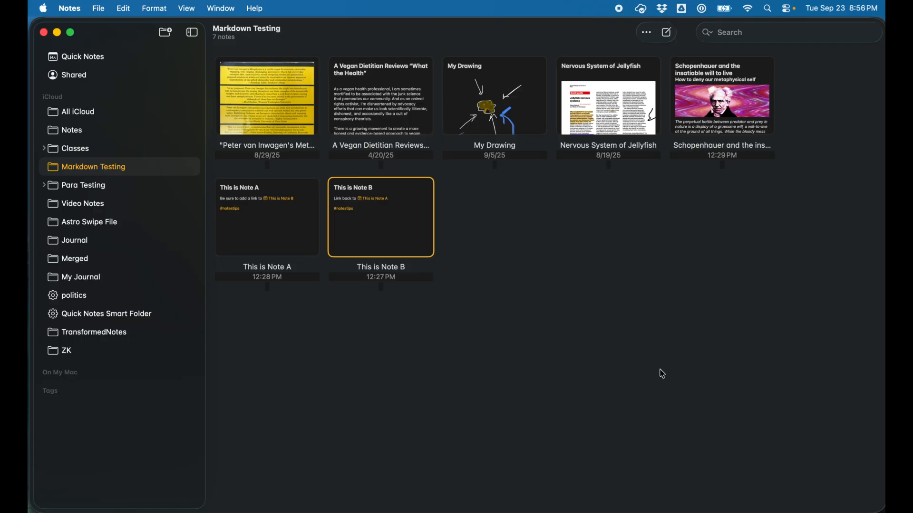
{"action": "mouse_move", "coordinate": [574, 301]}
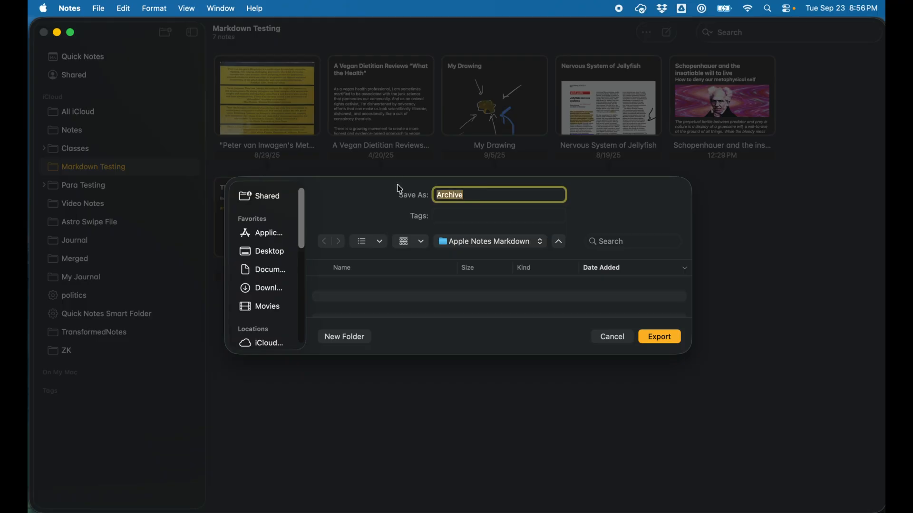
- Name the Markdown export 'BackupinMarkdown' and export it
{"action": "type", "text": "BackupinMark"}
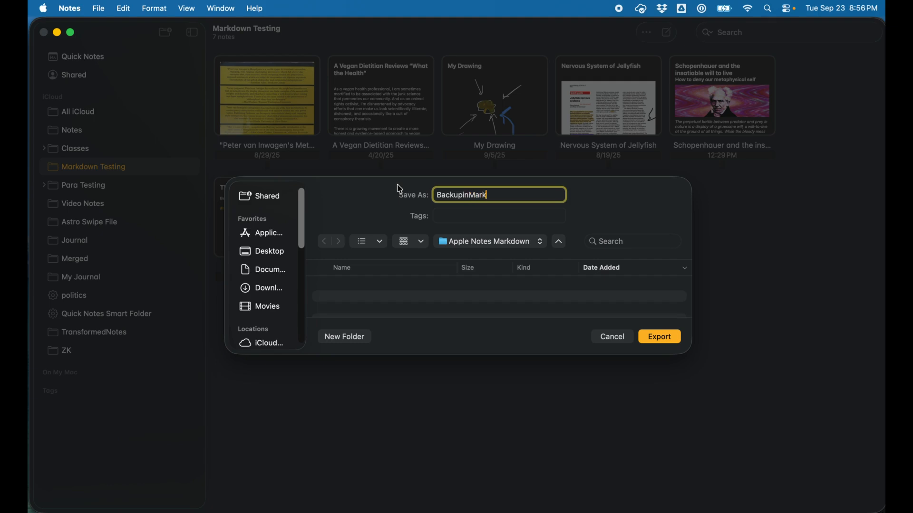
{"action": "type", "text": "down"}
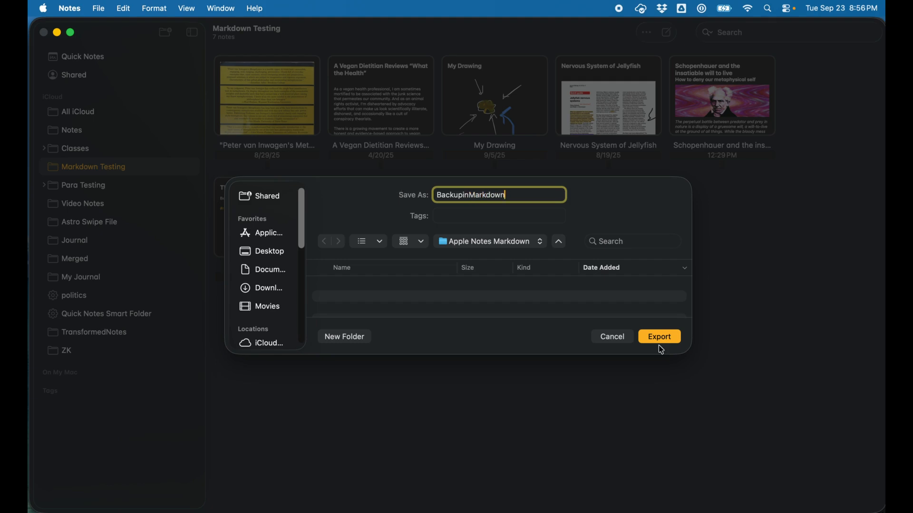
{"action": "left_click", "coordinate": [659, 337]}
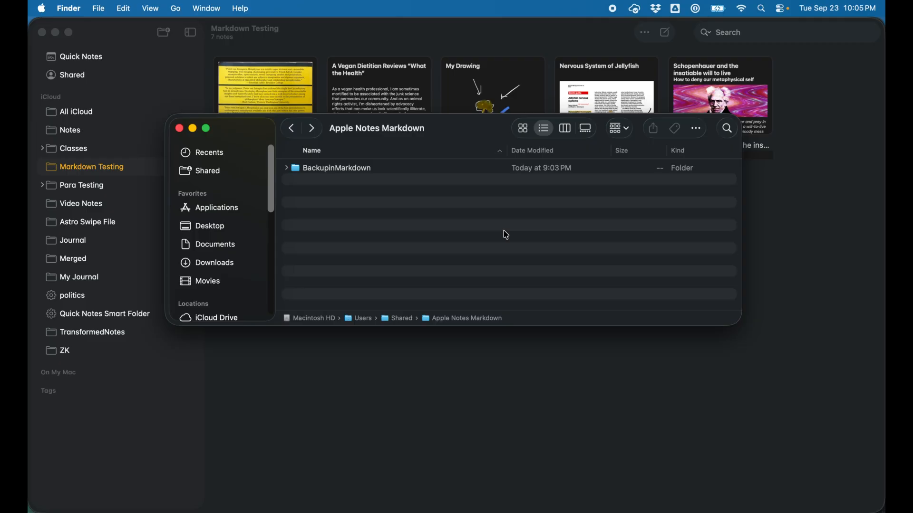
{"action": "mouse_move", "coordinate": [433, 131]}
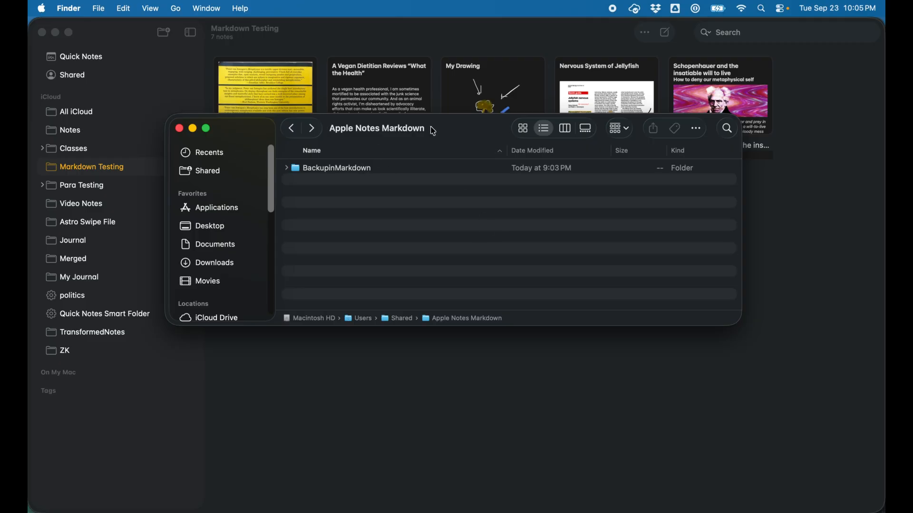
{"action": "mouse_move", "coordinate": [307, 174]}
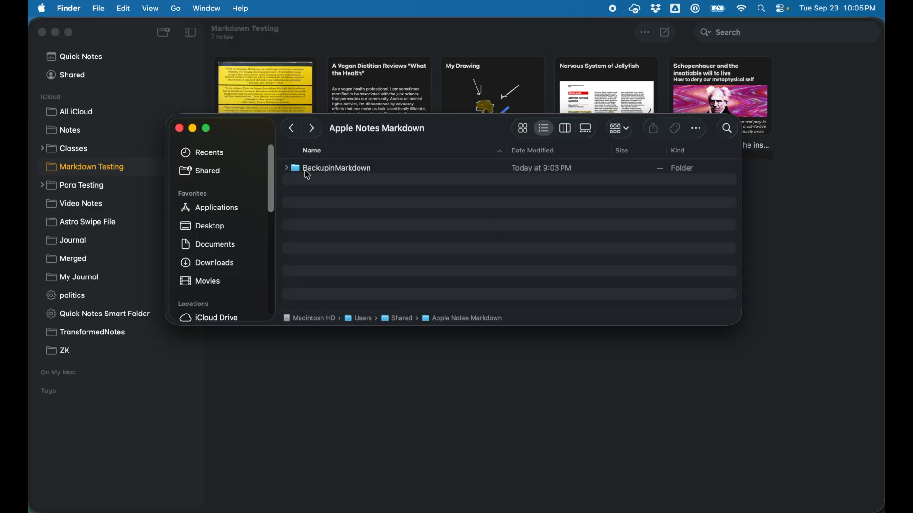
- Open BackupinMarkdown in Finder and expand its Attachments folder
{"action": "double_click", "coordinate": [336, 168]}
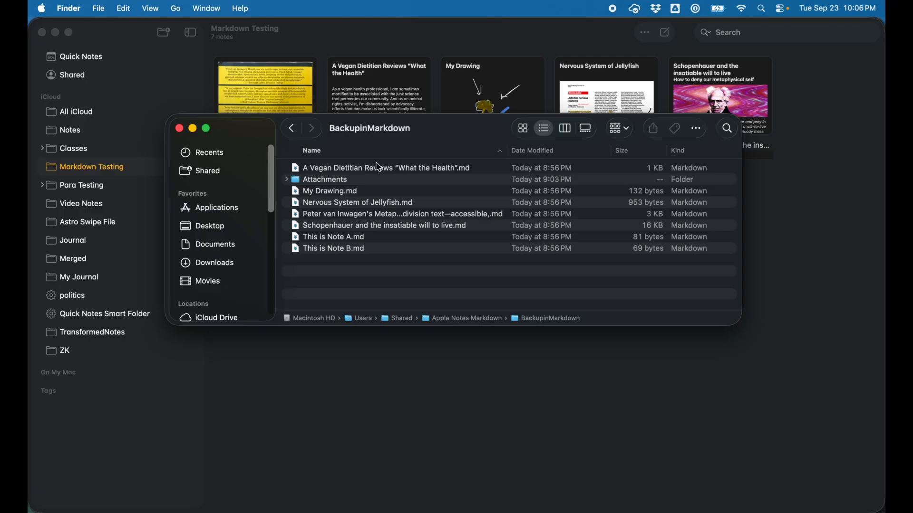
{"action": "left_click", "coordinate": [286, 179]}
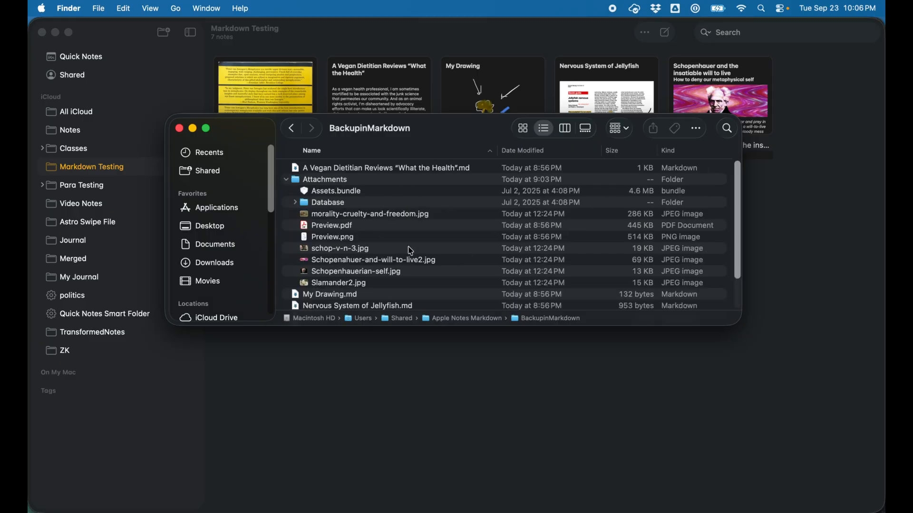
{"action": "mouse_move", "coordinate": [285, 190]}
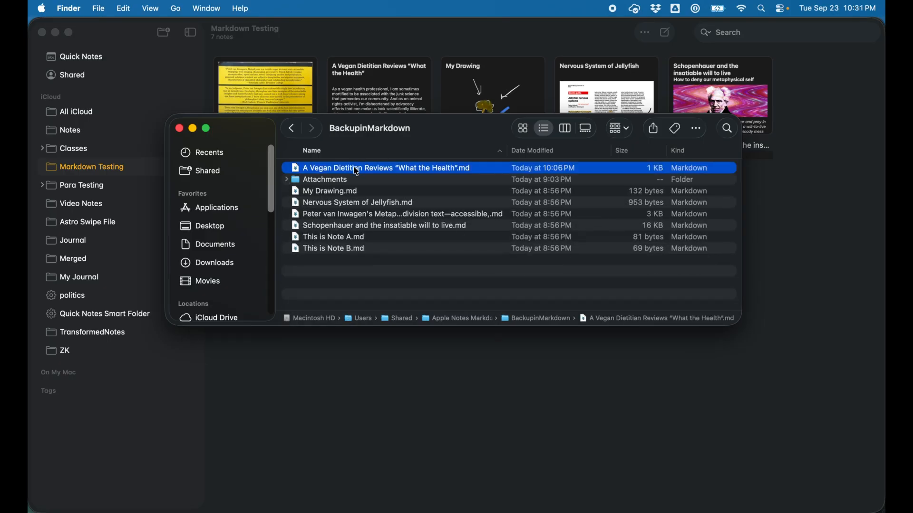
- Open and read the Vegan Dietitian Markdown file in TextEdit
{"action": "right_click", "coordinate": [386, 168]}
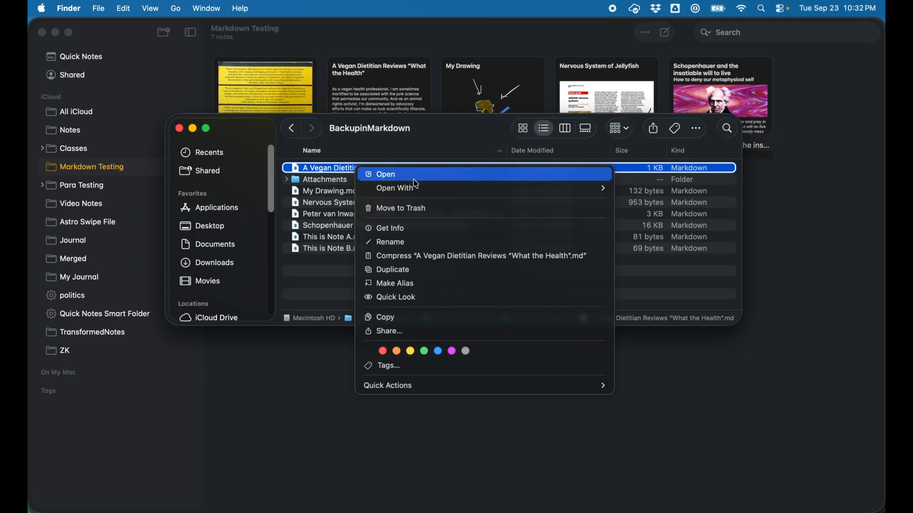
{"action": "left_click", "coordinate": [396, 187]}
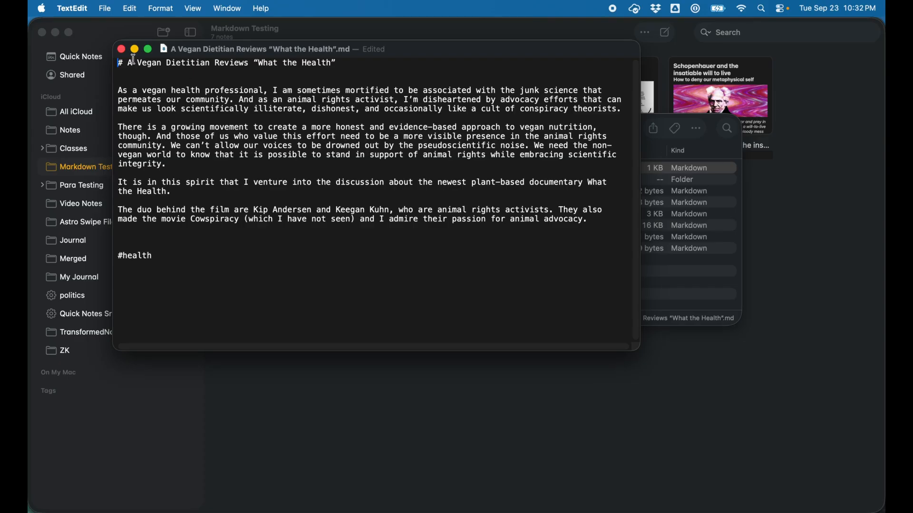
{"action": "mouse_move", "coordinate": [121, 49]}
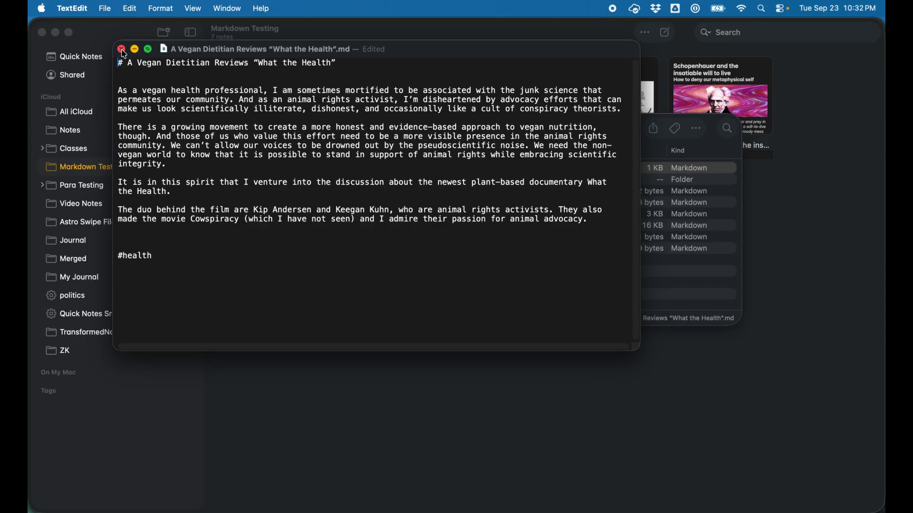
{"action": "right_click", "coordinate": [343, 225]}
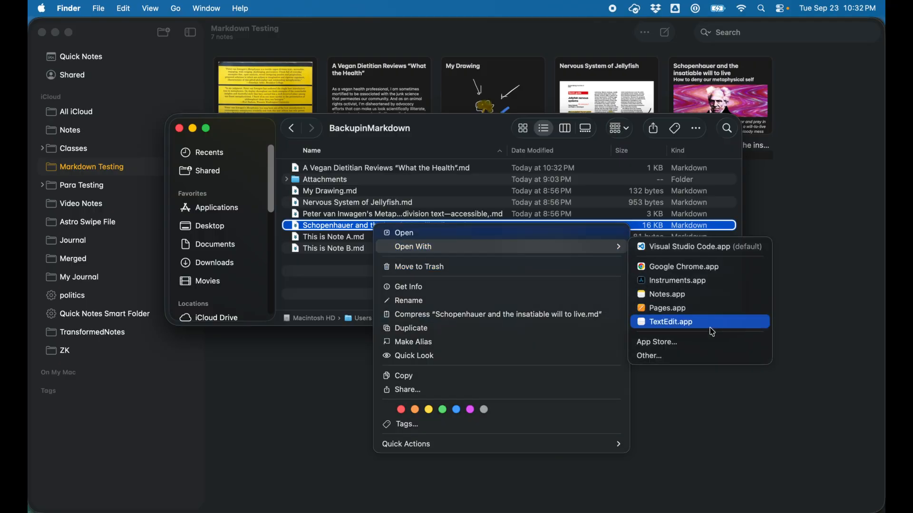
- Open the Schopenhauer file in TextEdit, highlight its first image link, and scroll through
{"action": "left_click", "coordinate": [669, 321]}
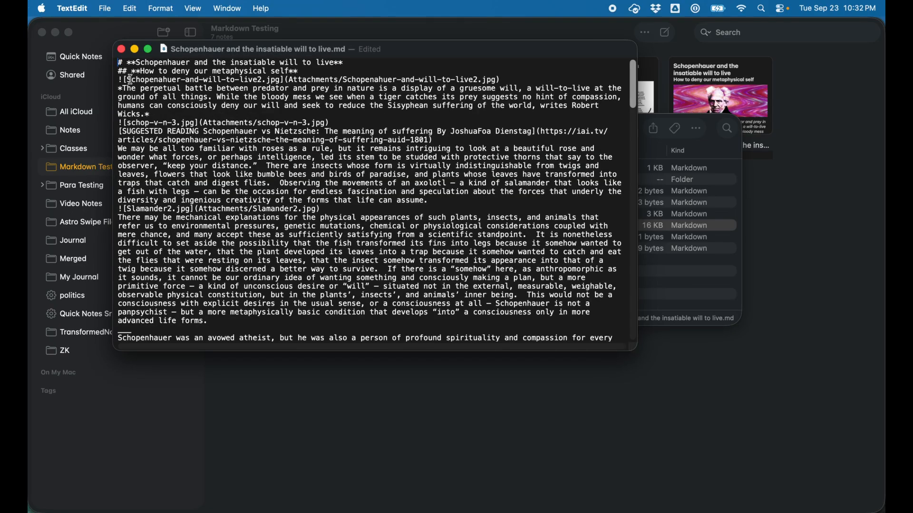
{"action": "left_click_drag", "start_coordinate": [118, 79], "coordinate": [523, 88]}
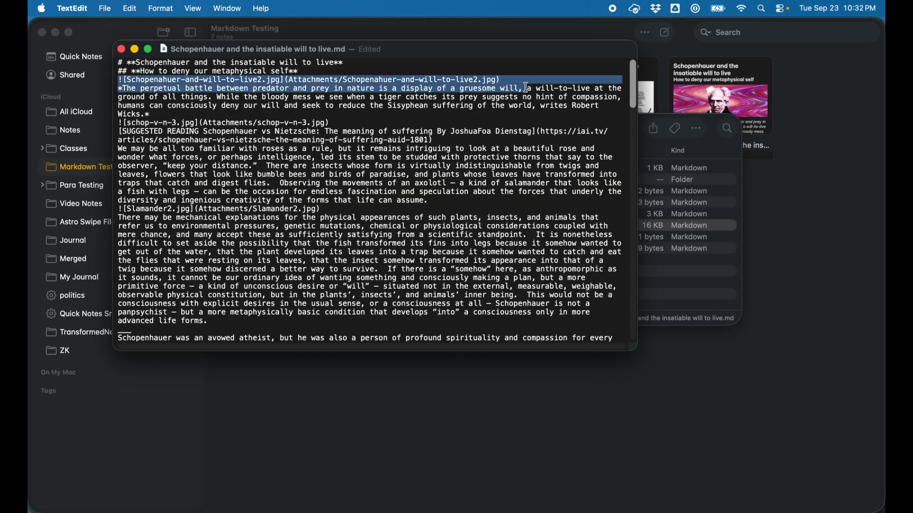
{"action": "scroll", "scroll_direction": "down", "scroll_amount": 3}
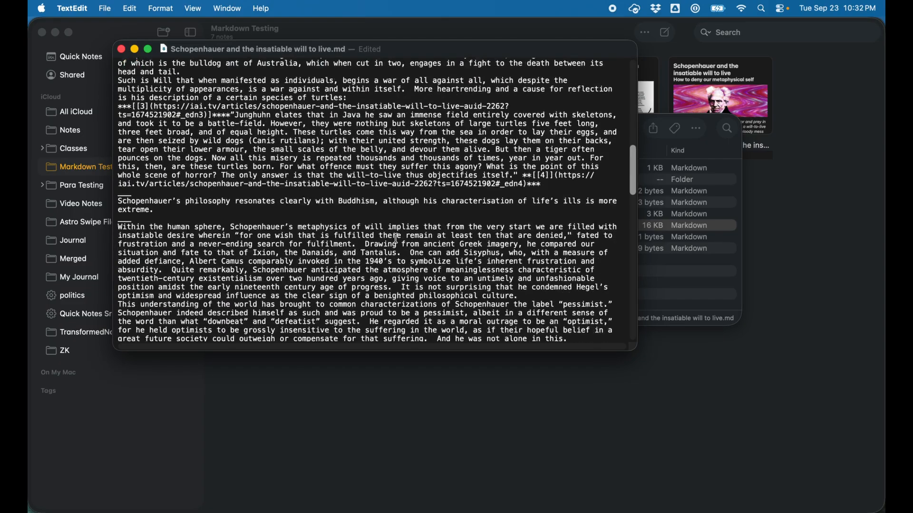
{"action": "scroll", "scroll_direction": "down", "scroll_amount": 3}
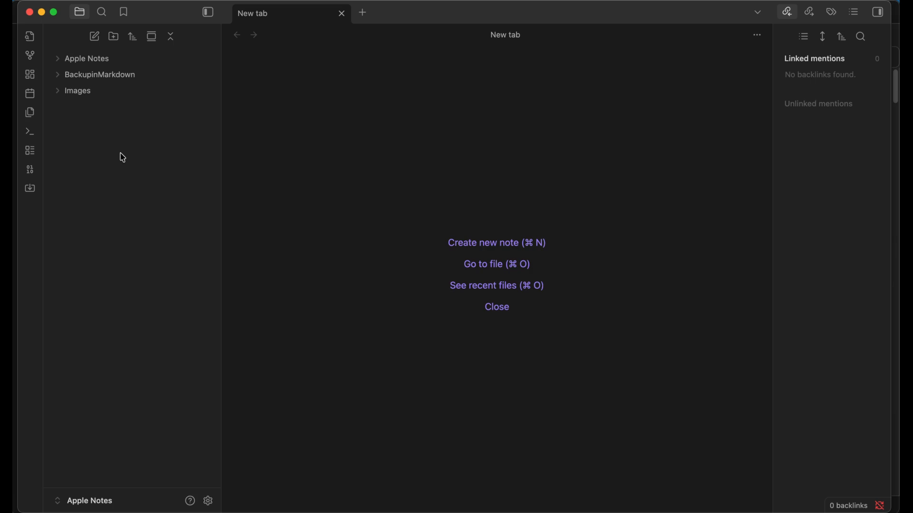
{"action": "mouse_move", "coordinate": [298, 108]}
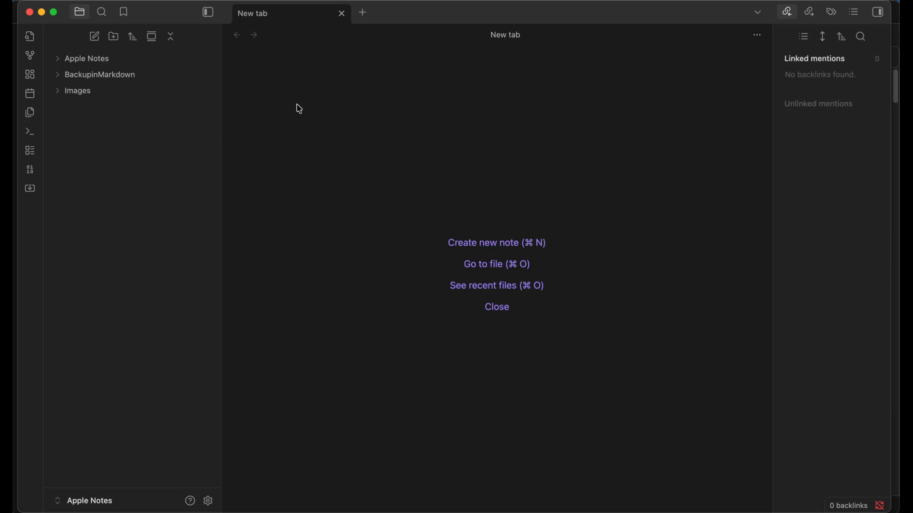
{"action": "mouse_move", "coordinate": [99, 75]}
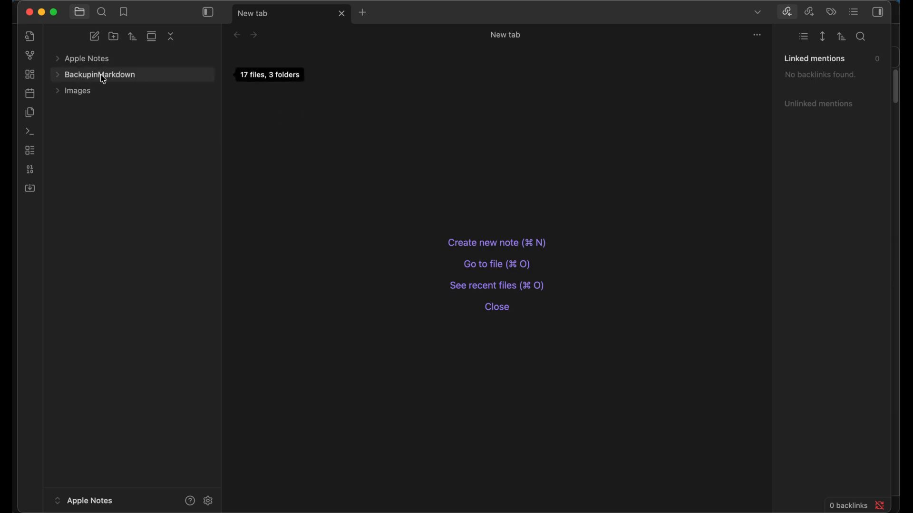
- Expand BackupinMarkdown in the vault and open the A Vegan Dietitian Reviews note's heading
{"action": "left_click", "coordinate": [100, 74]}
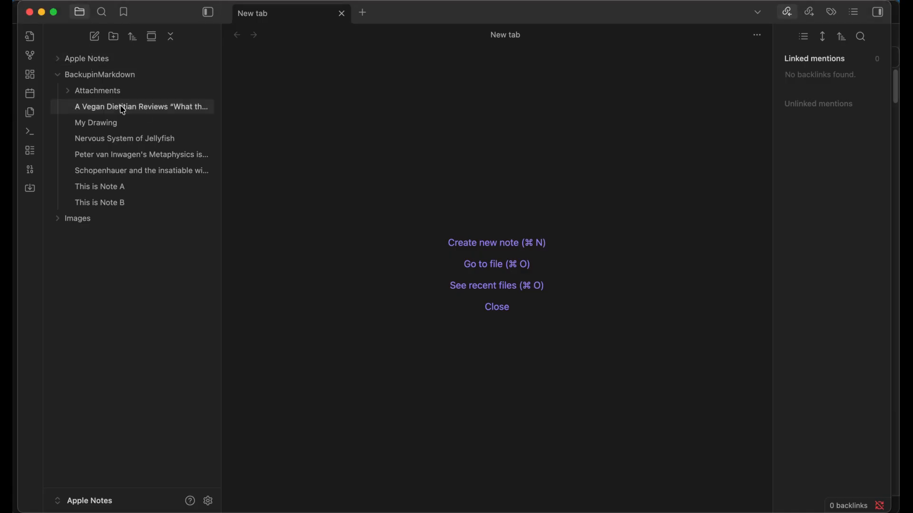
{"action": "left_click", "coordinate": [141, 106]}
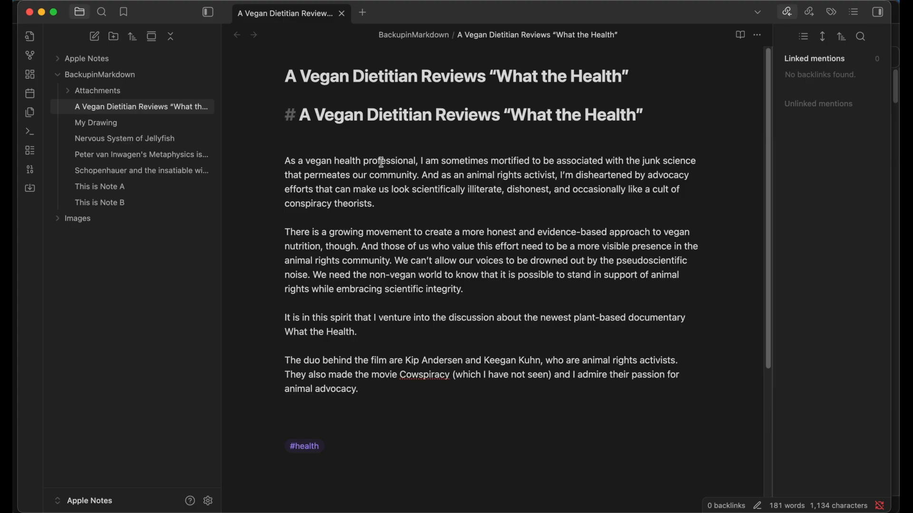
{"action": "mouse_move", "coordinate": [319, 64]}
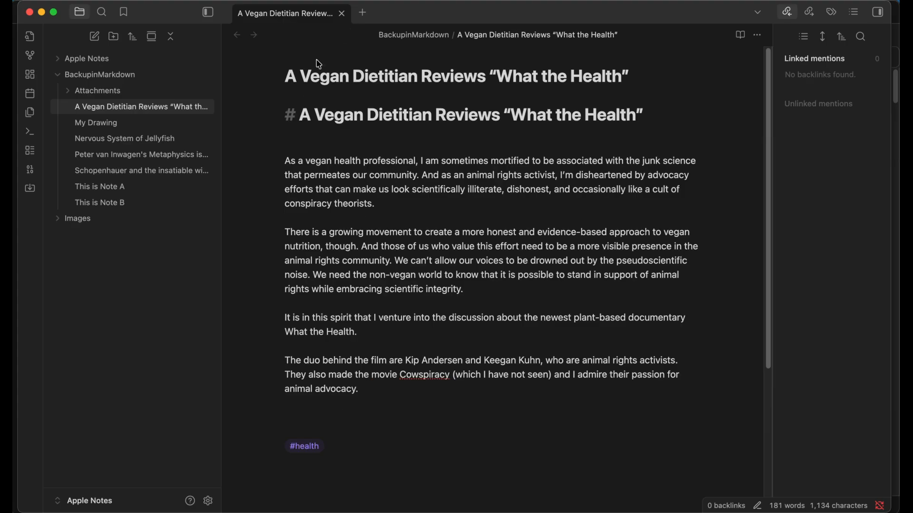
{"action": "left_click", "coordinate": [302, 114]}
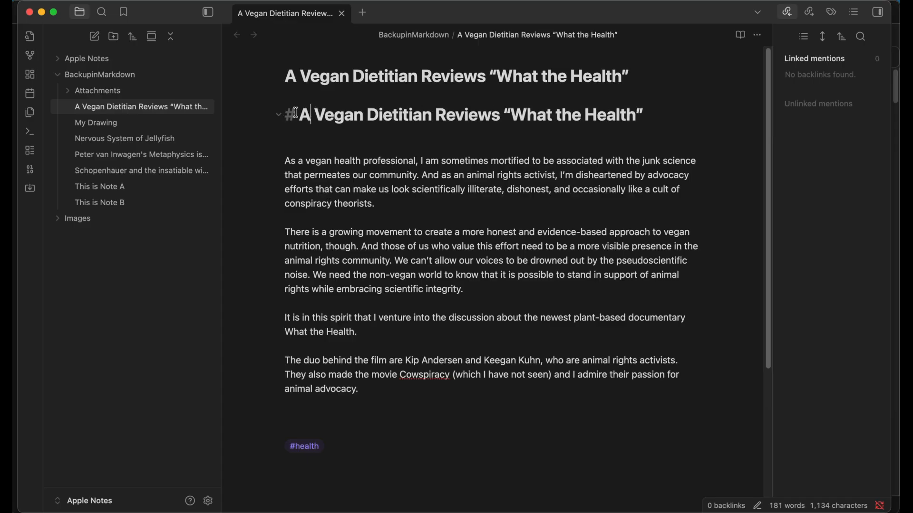
{"action": "mouse_move", "coordinate": [155, 171]}
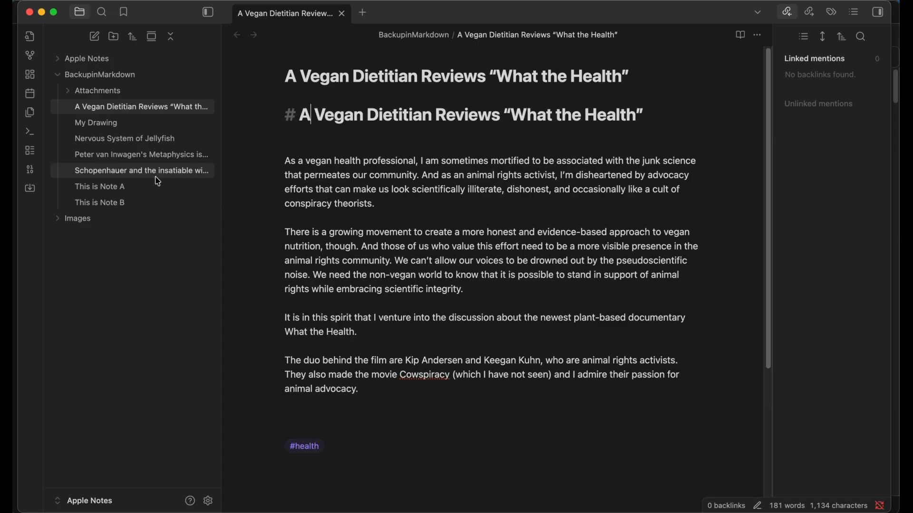
- Open 'Schopenhauer and the insatiable will to live' and scroll through its images and links
{"action": "left_click", "coordinate": [141, 170]}
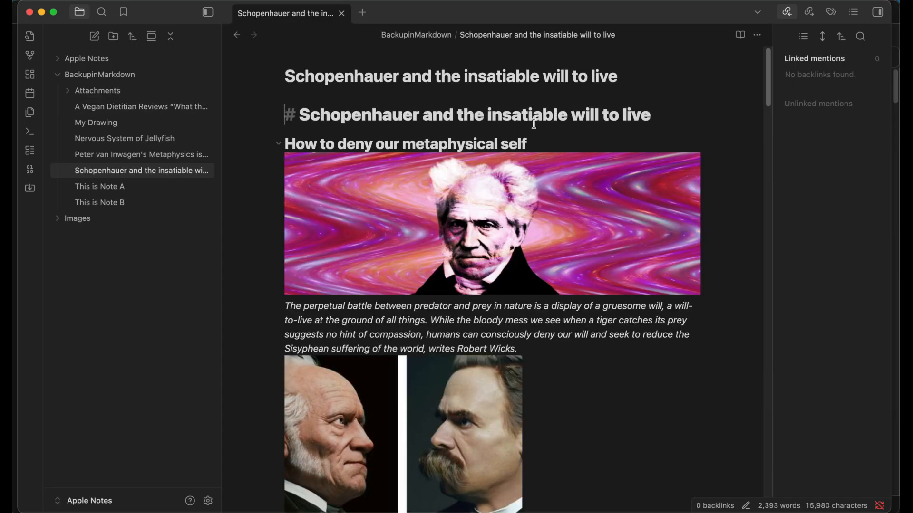
{"action": "scroll", "scroll_direction": "down", "scroll_amount": 3}
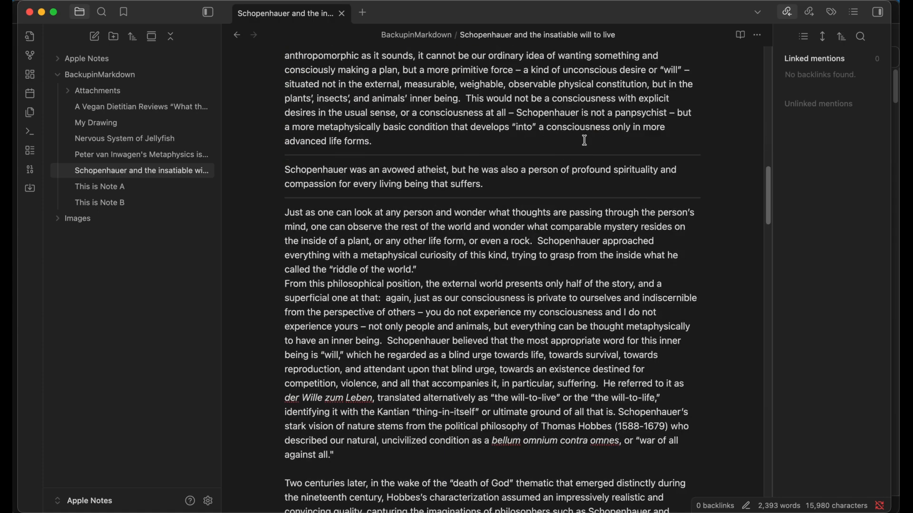
{"action": "scroll", "scroll_direction": "down", "scroll_amount": 3}
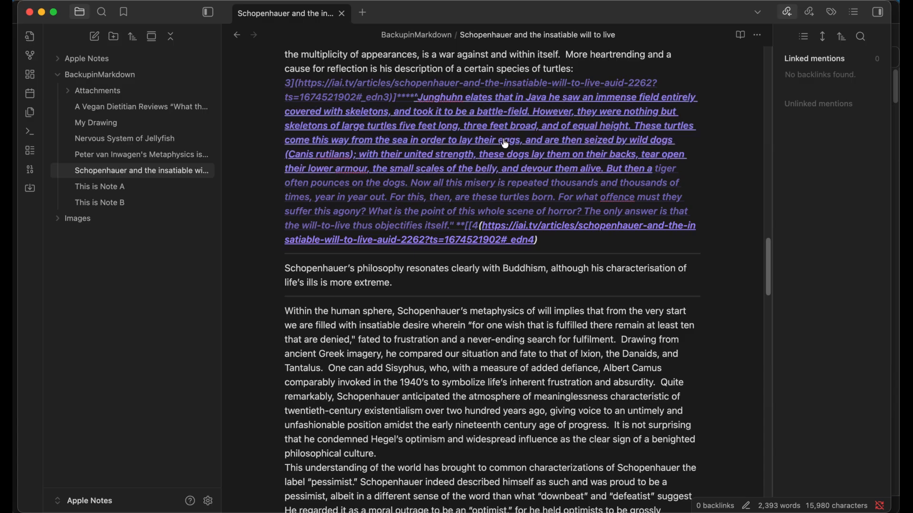
{"action": "scroll", "scroll_direction": "down", "scroll_amount": 3}
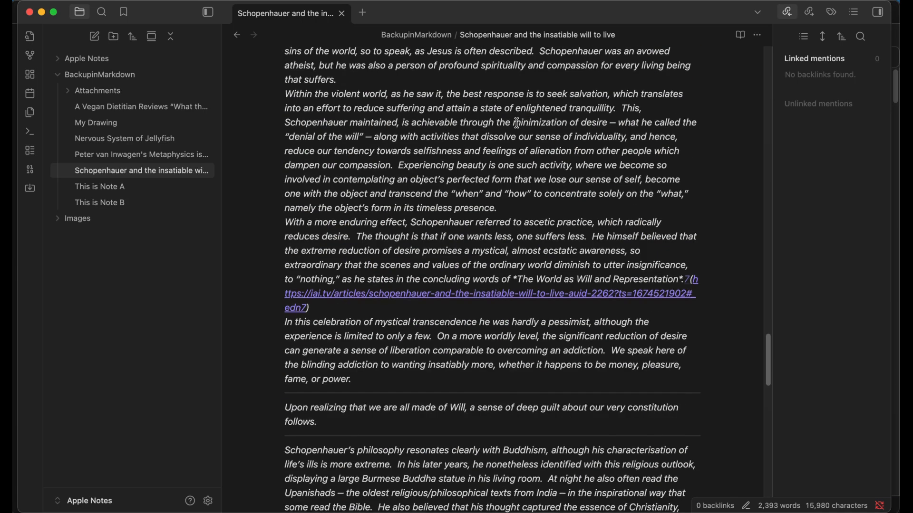
{"action": "scroll", "scroll_direction": "down", "scroll_amount": 3}
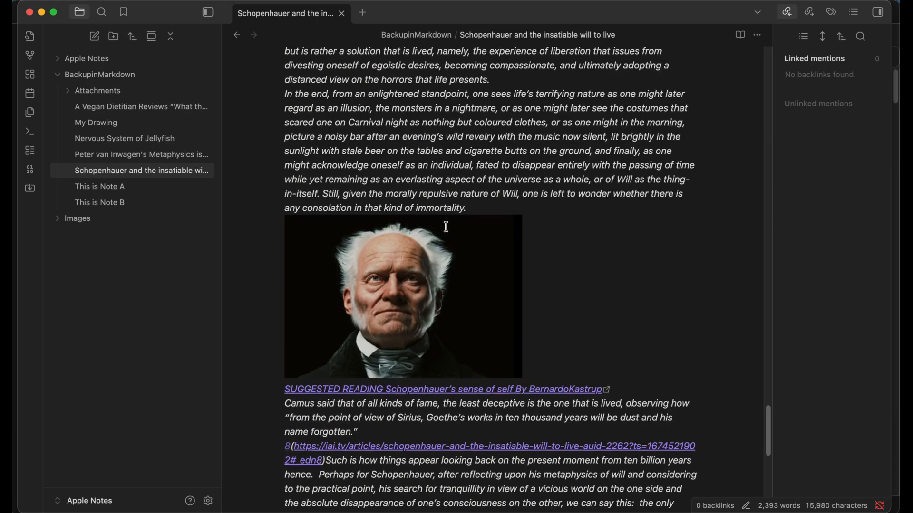
{"action": "scroll", "scroll_direction": "down", "scroll_amount": 3}
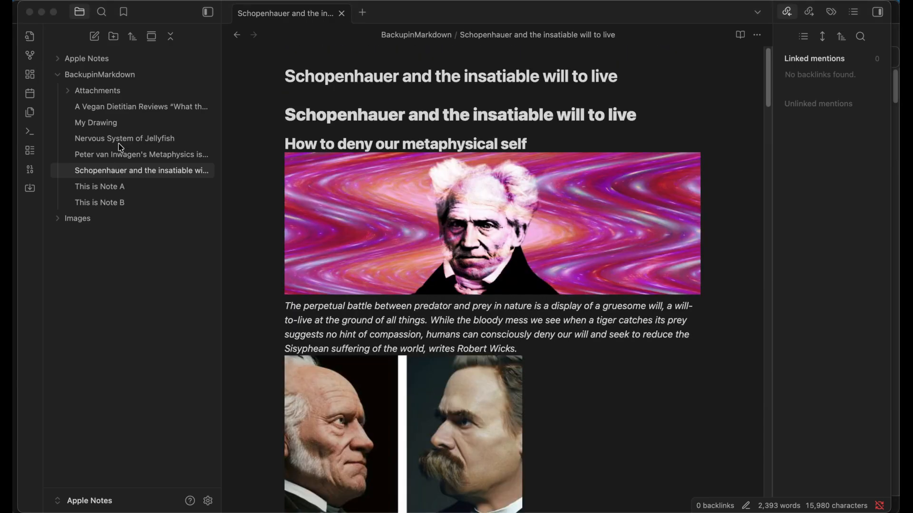
- View the Jellyfish, Peter van Inwagen's, My Drawing, Note A and Note B notes
{"action": "left_click", "coordinate": [124, 138]}
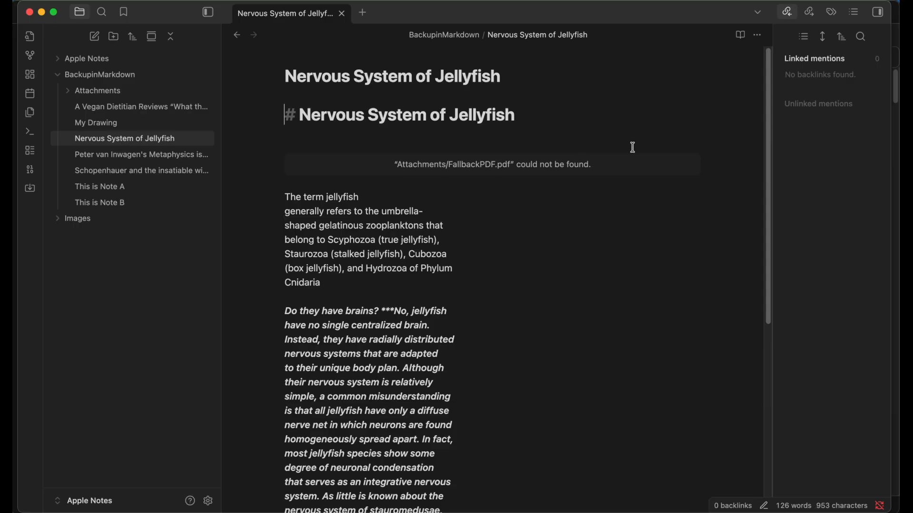
{"action": "mouse_move", "coordinate": [395, 163]}
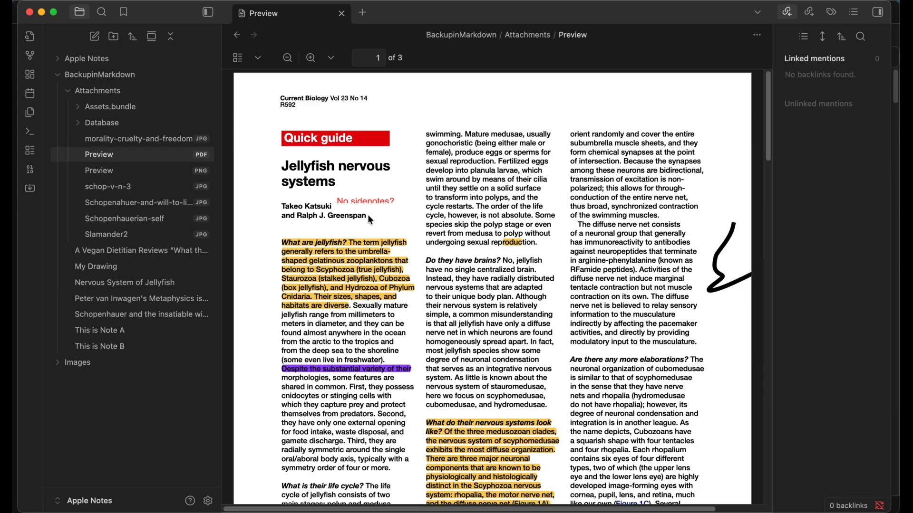
{"action": "mouse_move", "coordinate": [512, 227]}
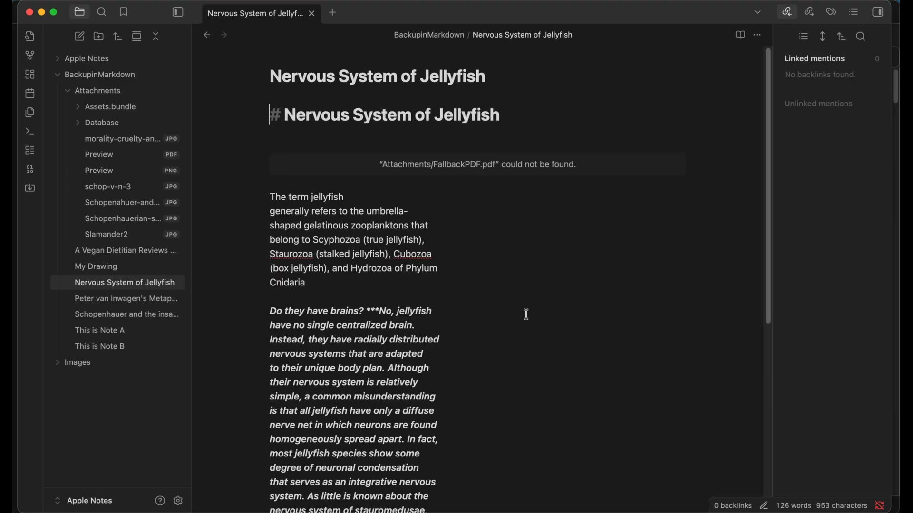
{"action": "mouse_move", "coordinate": [126, 314]}
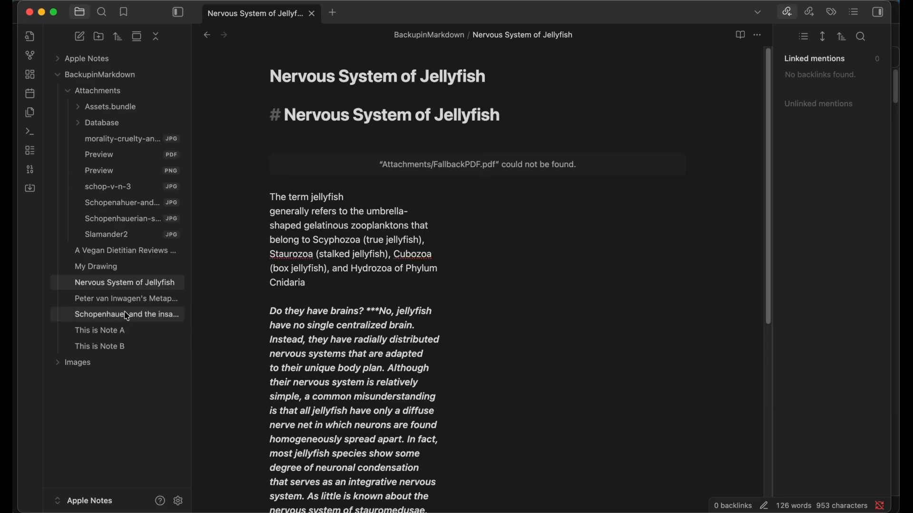
{"action": "left_click", "coordinate": [125, 298]}
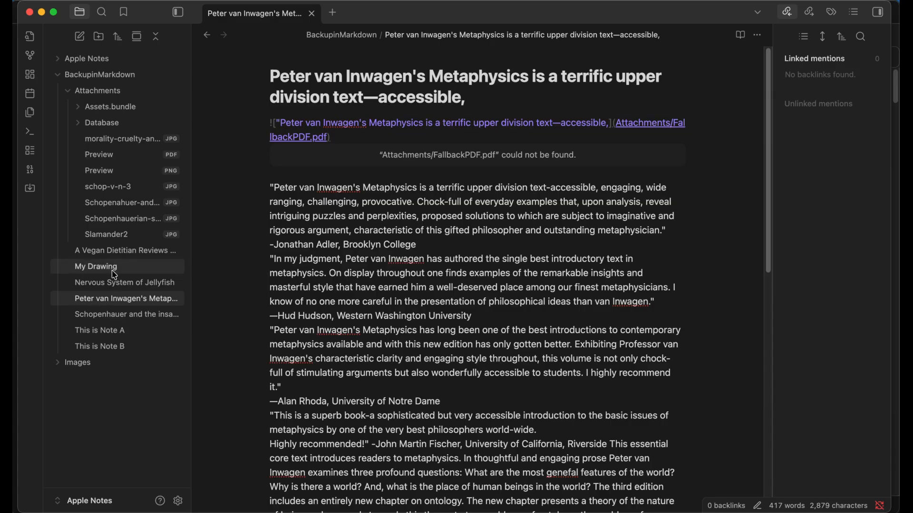
{"action": "left_click", "coordinate": [96, 266]}
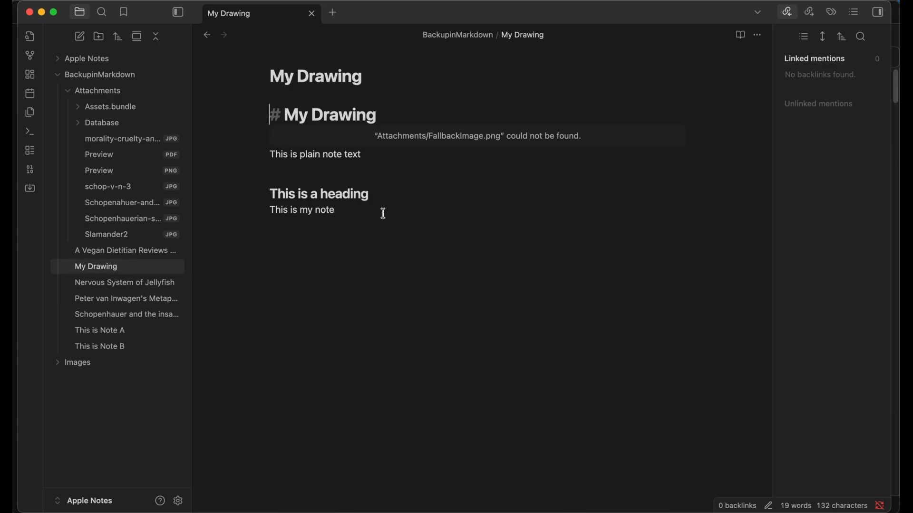
{"action": "left_click", "coordinate": [99, 330]}
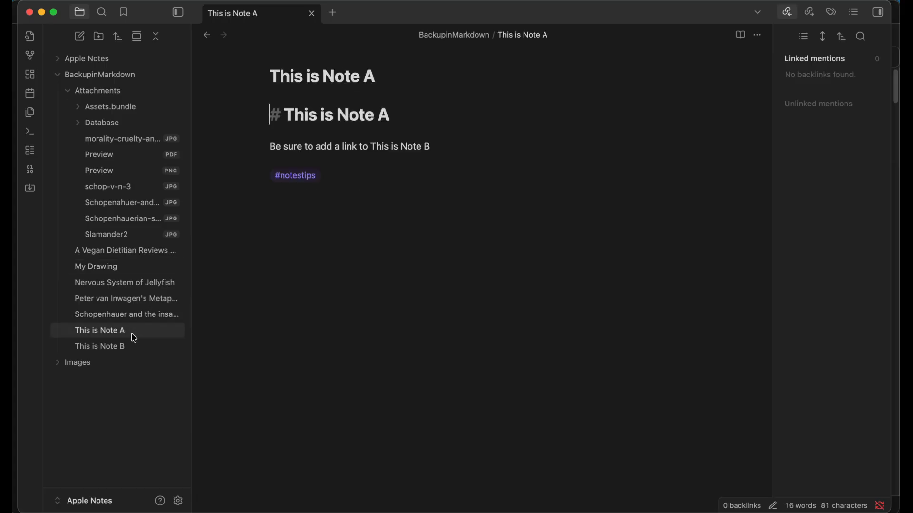
{"action": "left_click", "coordinate": [99, 346]}
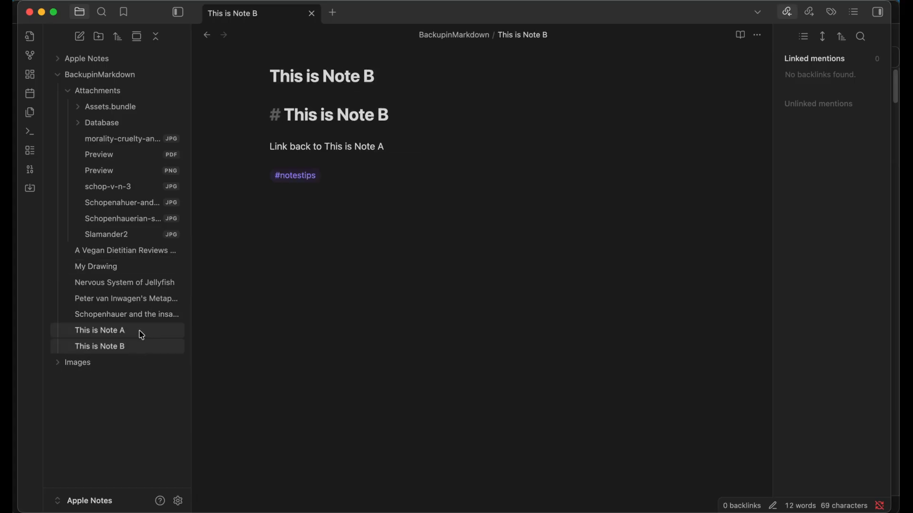
{"action": "left_click", "coordinate": [99, 330]}
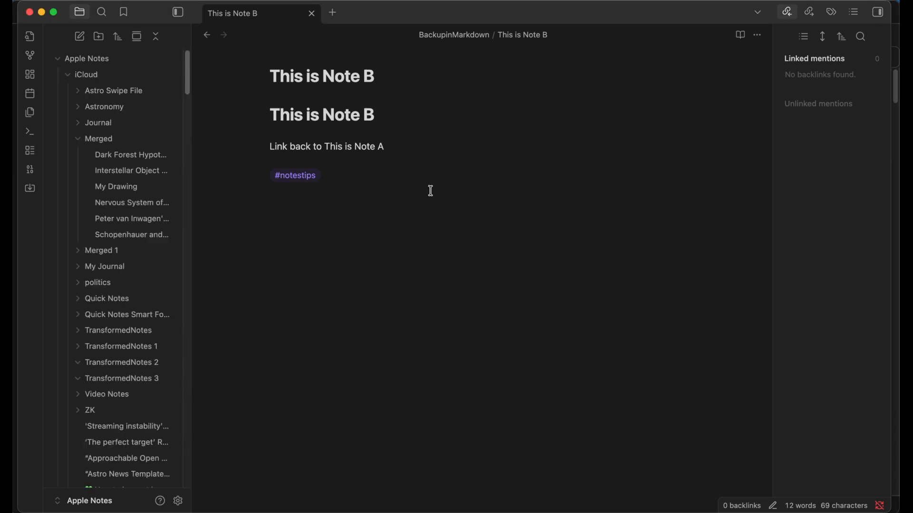
{"action": "mouse_move", "coordinate": [211, 140]}
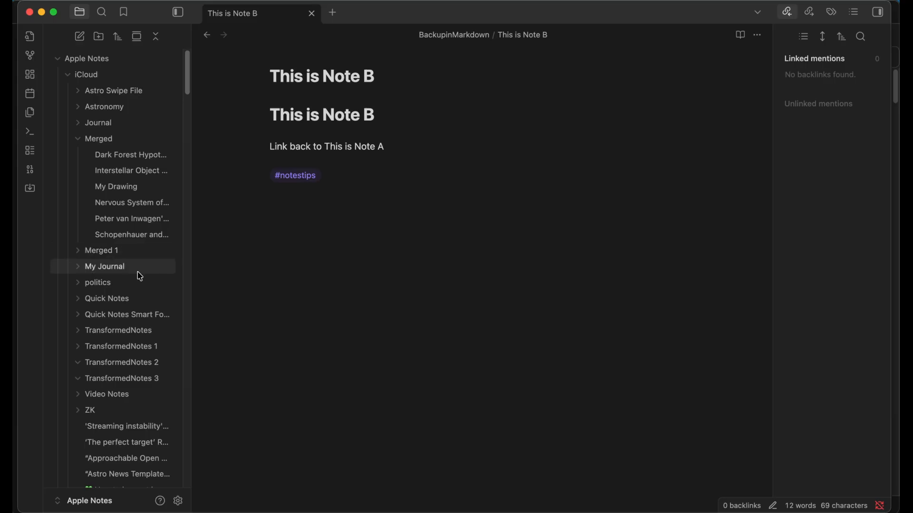
- Browse the Merged notes: Schopenhauer, van Inwagen, Jellyfish, My Drawing, Interstellar Object Conjecture
{"action": "left_click", "coordinate": [132, 234]}
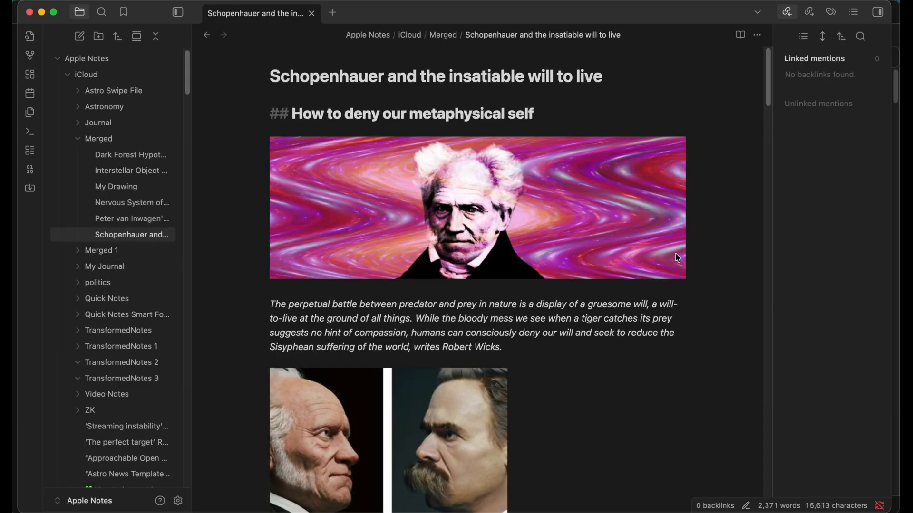
{"action": "scroll", "scroll_direction": "down", "scroll_amount": 3}
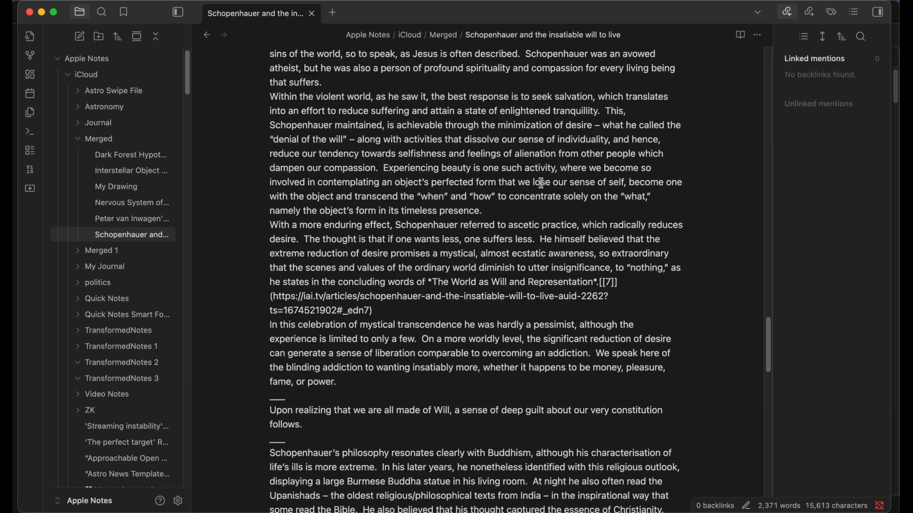
{"action": "scroll", "scroll_direction": "down", "scroll_amount": 3}
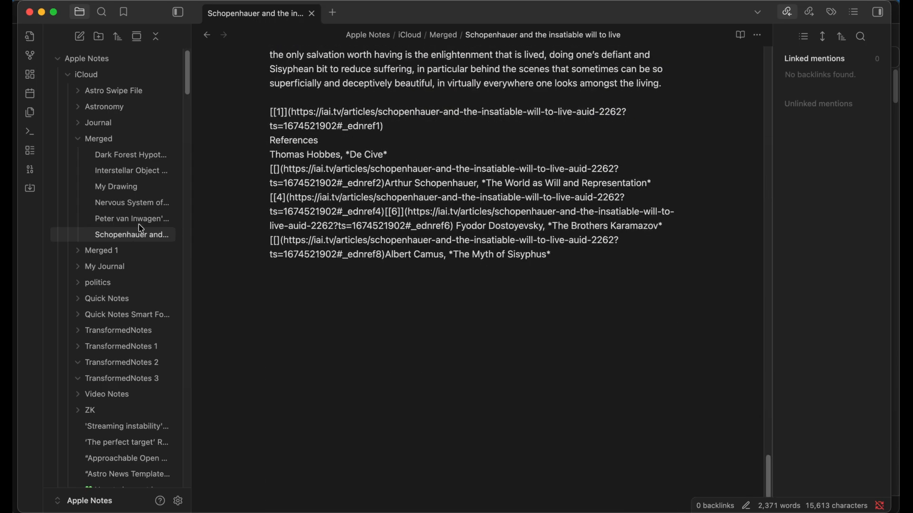
{"action": "left_click", "coordinate": [132, 219]}
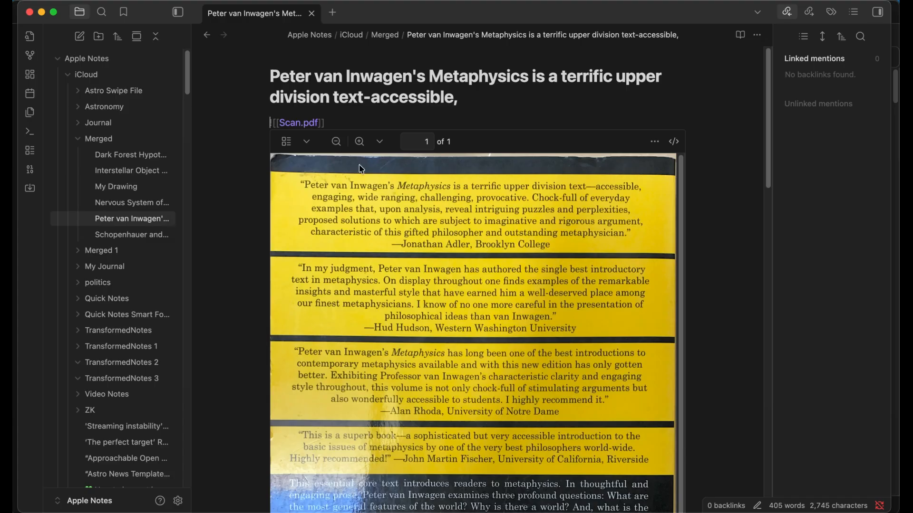
{"action": "left_click", "coordinate": [132, 203]}
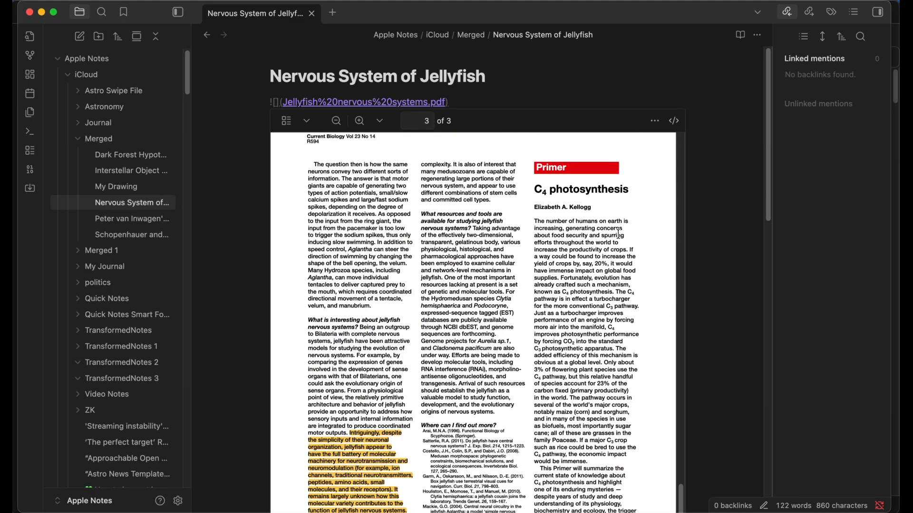
{"action": "left_click", "coordinate": [116, 186]}
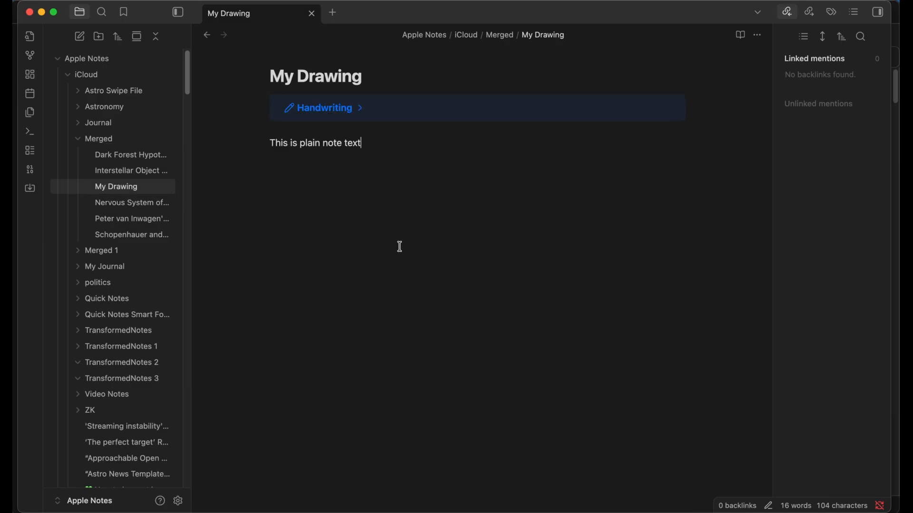
{"action": "mouse_move", "coordinate": [630, 114]}
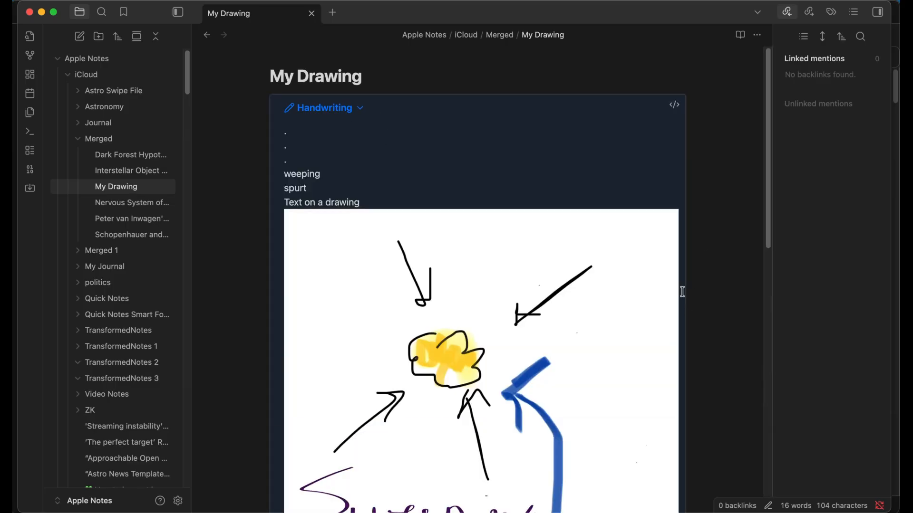
{"action": "scroll", "scroll_direction": "down", "scroll_amount": 3}
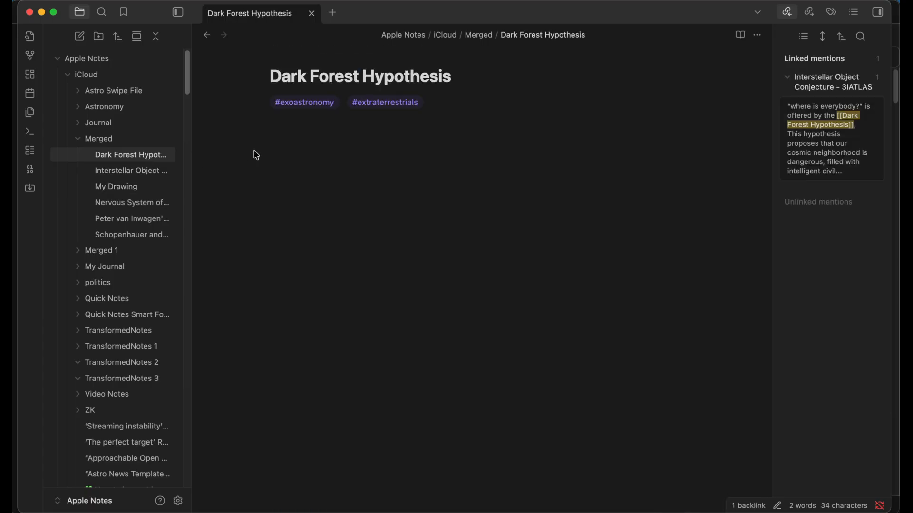
{"action": "left_click", "coordinate": [131, 170]}
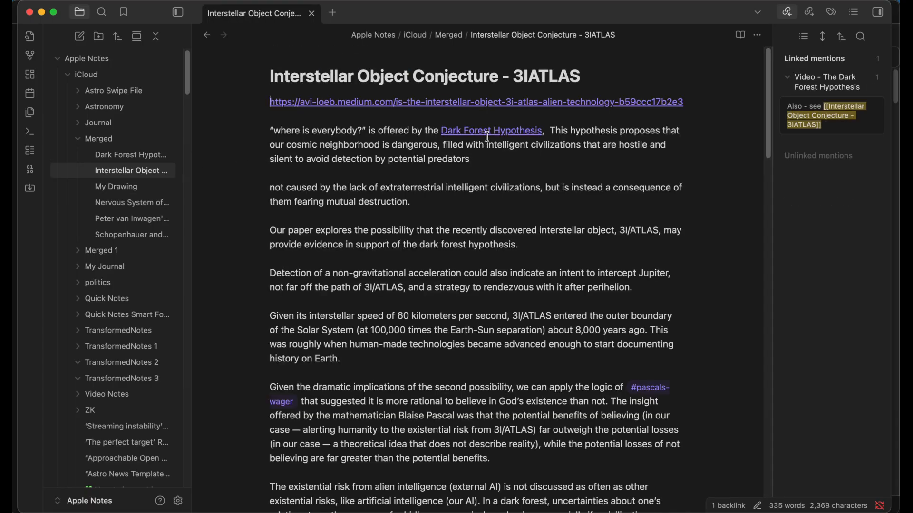
{"action": "left_click", "coordinate": [490, 130]}
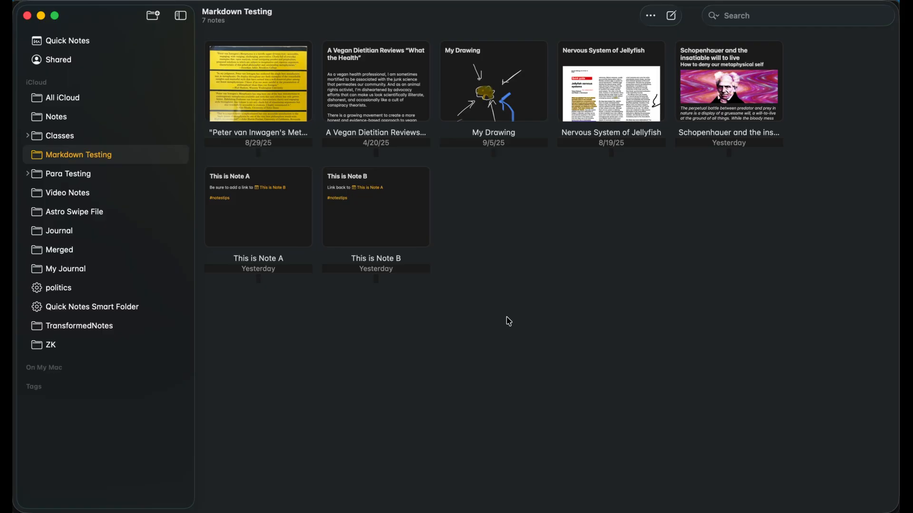
{"action": "mouse_move", "coordinate": [538, 311]}
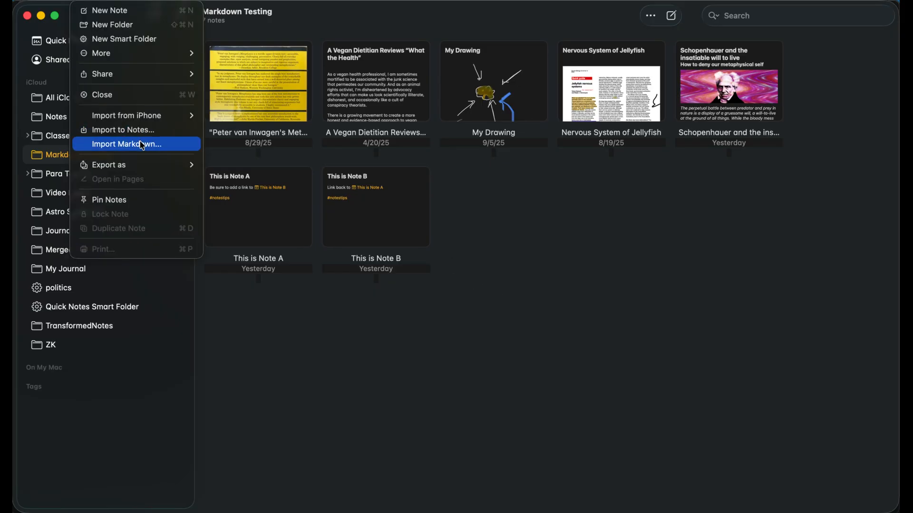
- Import all BackupinMarkdown files via Import Markdown into an Imported Notes folder
{"action": "left_click", "coordinate": [127, 143]}
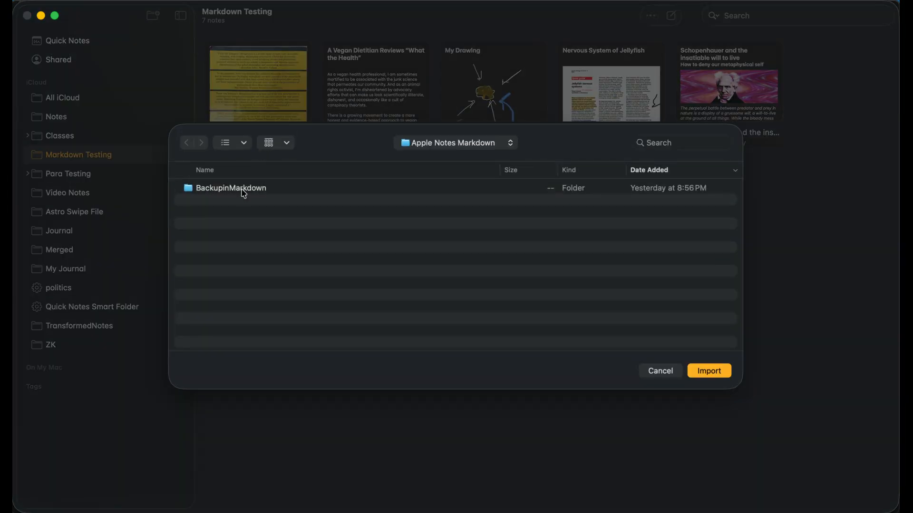
{"action": "double_click", "coordinate": [232, 188]}
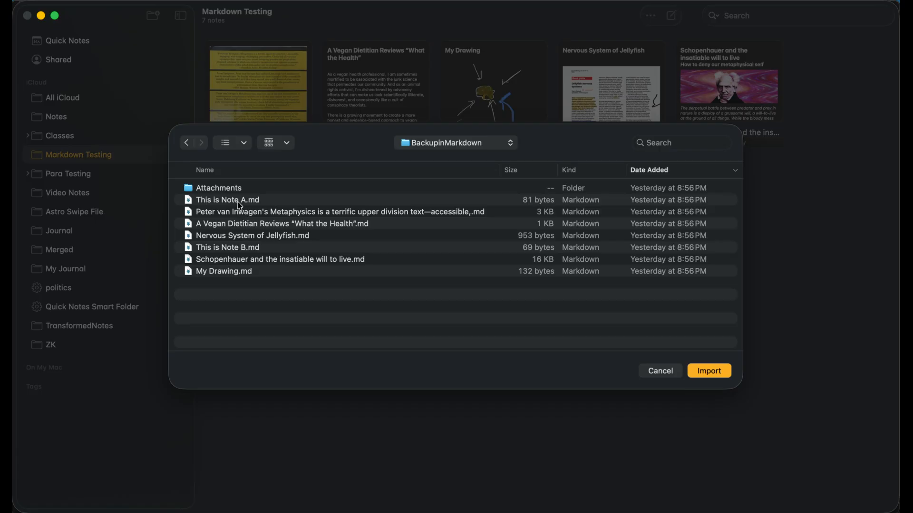
{"action": "left_click", "coordinate": [227, 200]}
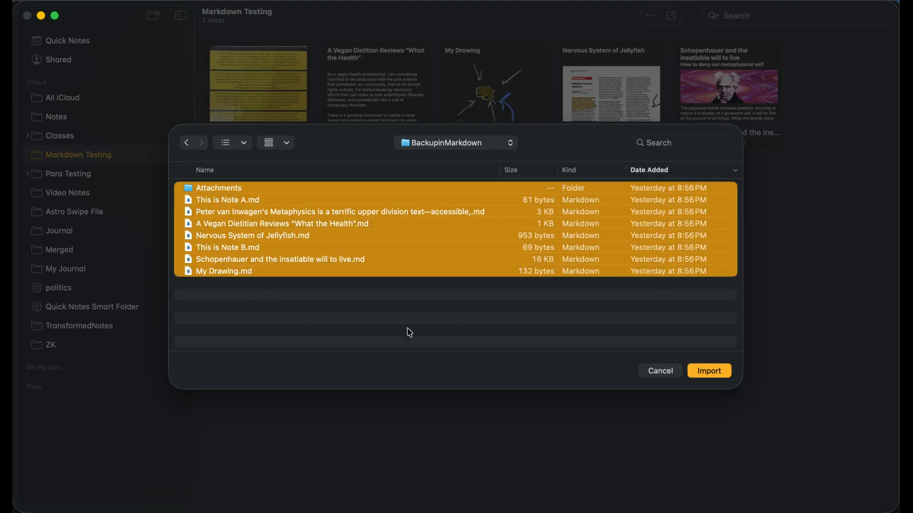
{"action": "left_click", "coordinate": [708, 371]}
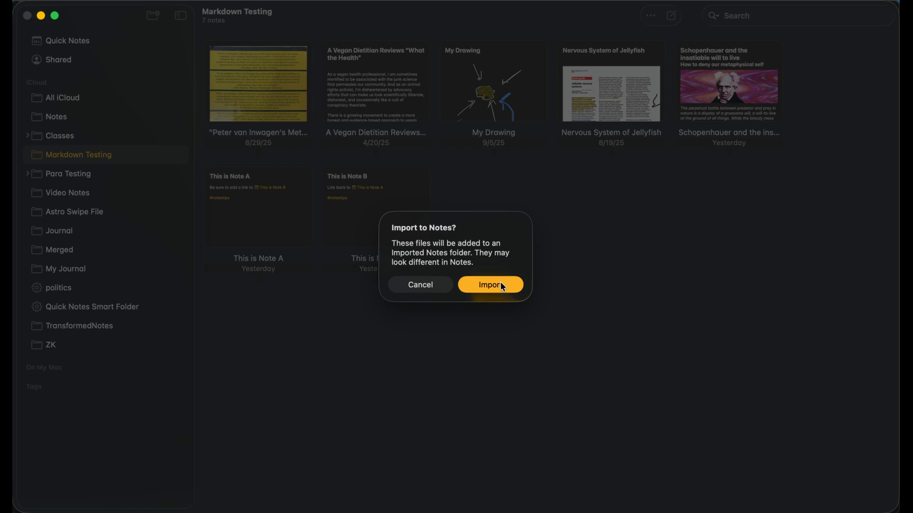
{"action": "mouse_move", "coordinate": [460, 274]}
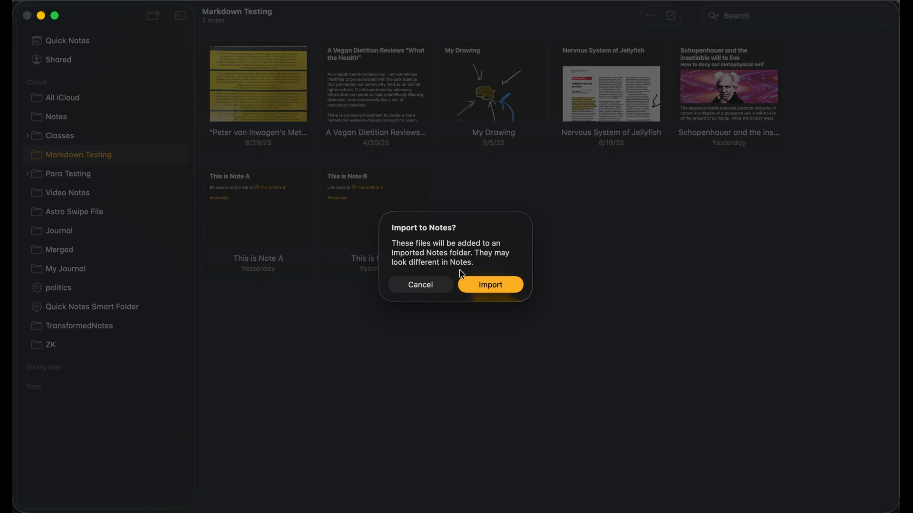
{"action": "left_click", "coordinate": [490, 285]}
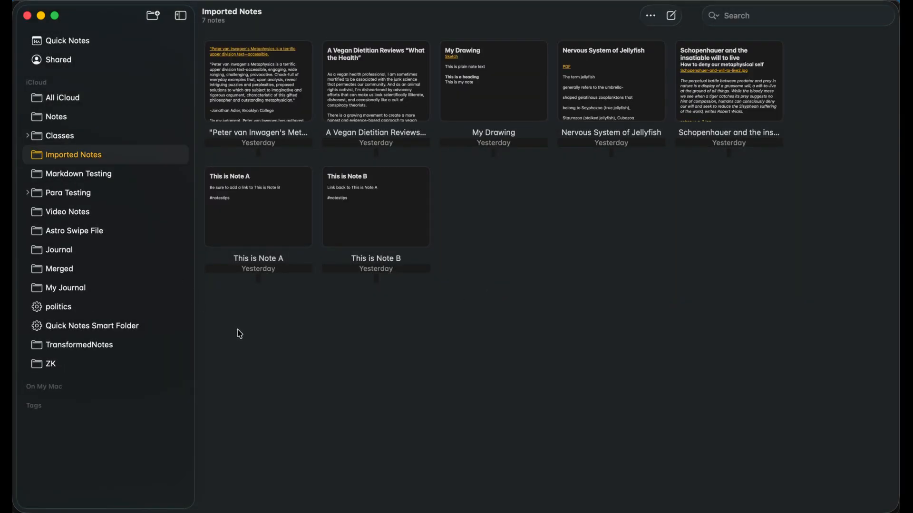
{"action": "mouse_move", "coordinate": [477, 293]}
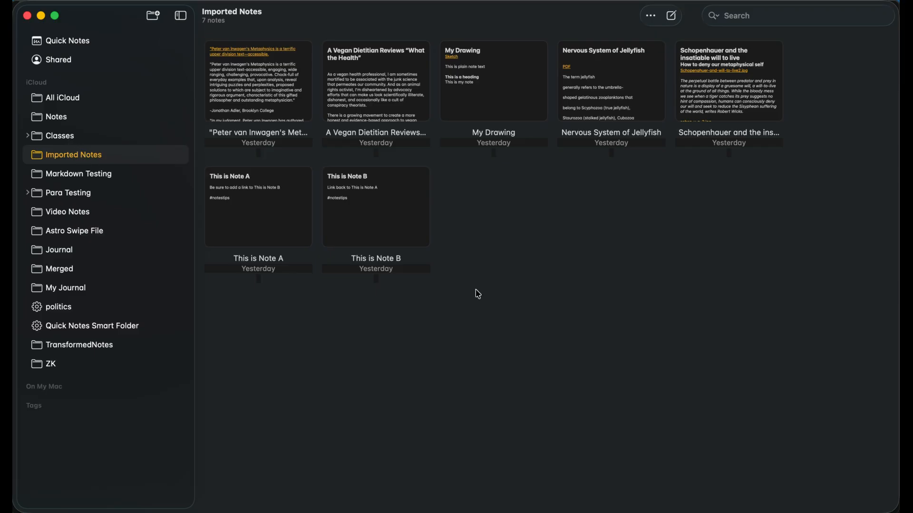
{"action": "mouse_move", "coordinate": [273, 109]}
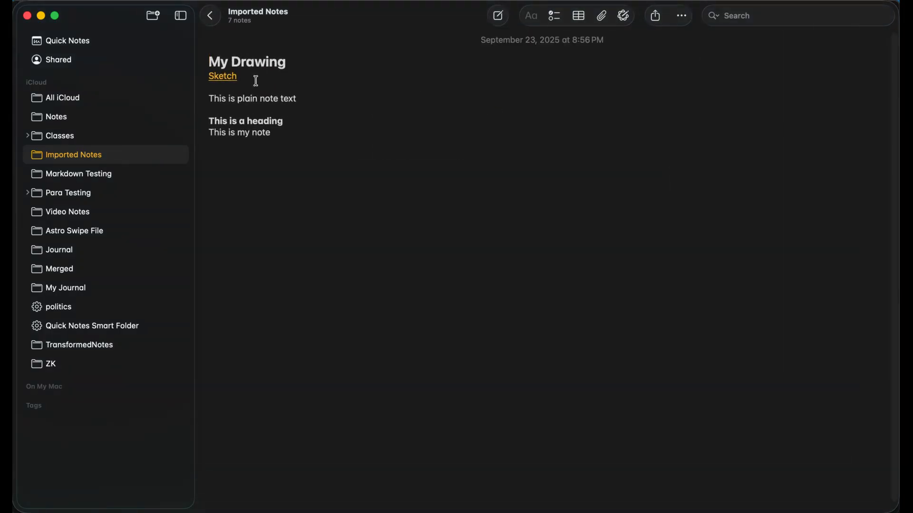
{"action": "left_click", "coordinate": [223, 75]}
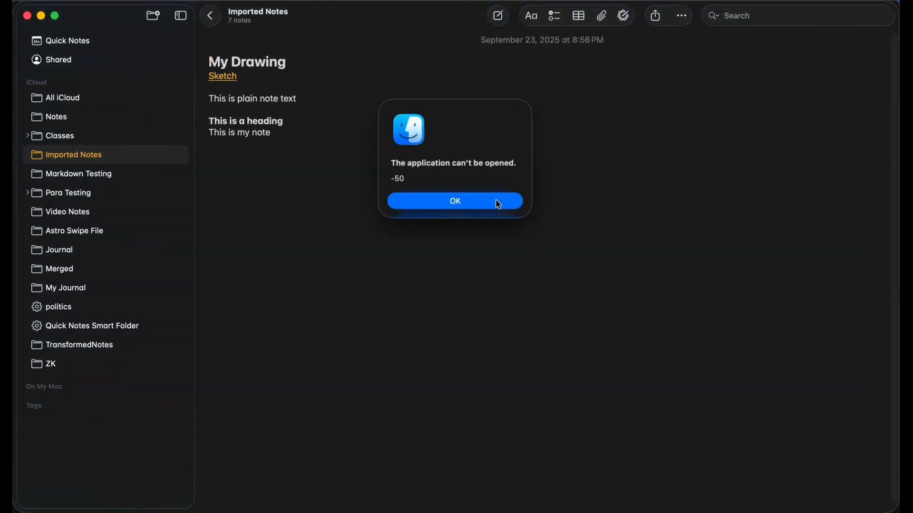
{"action": "left_click", "coordinate": [454, 200]}
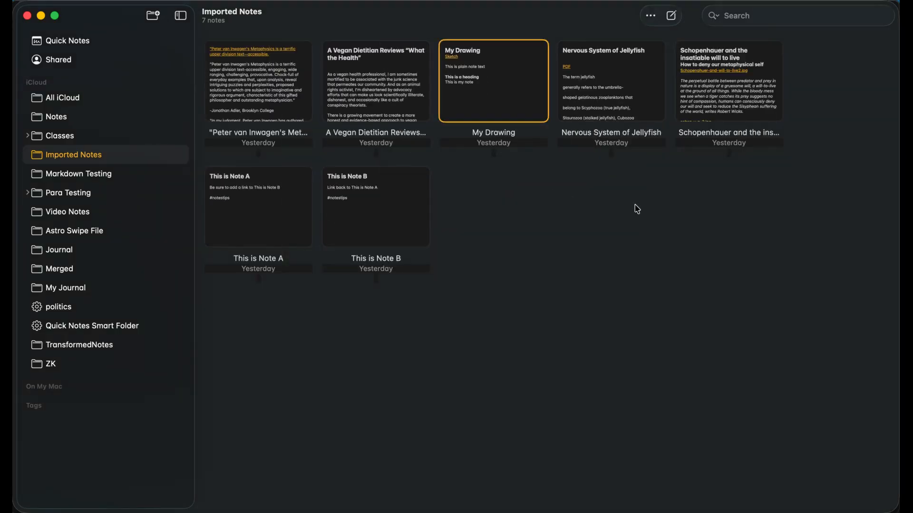
{"action": "double_click", "coordinate": [610, 81]}
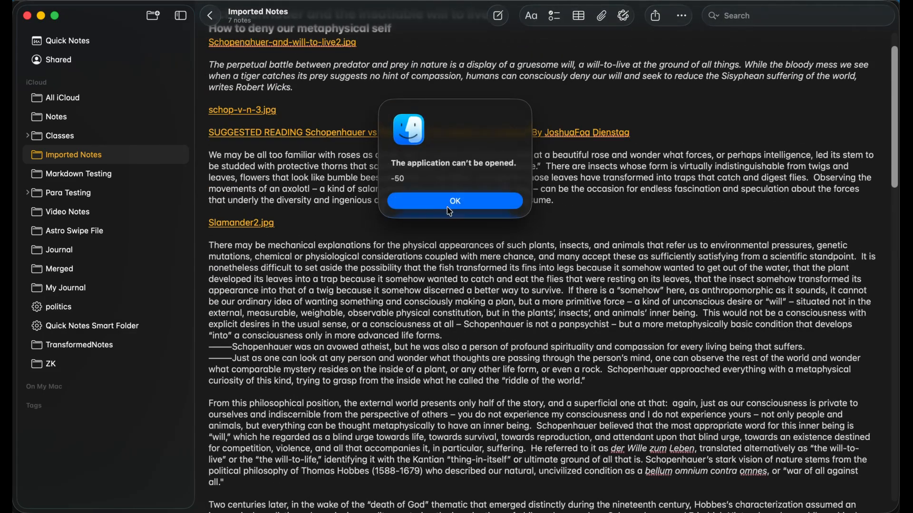
{"action": "left_click", "coordinate": [455, 200]}
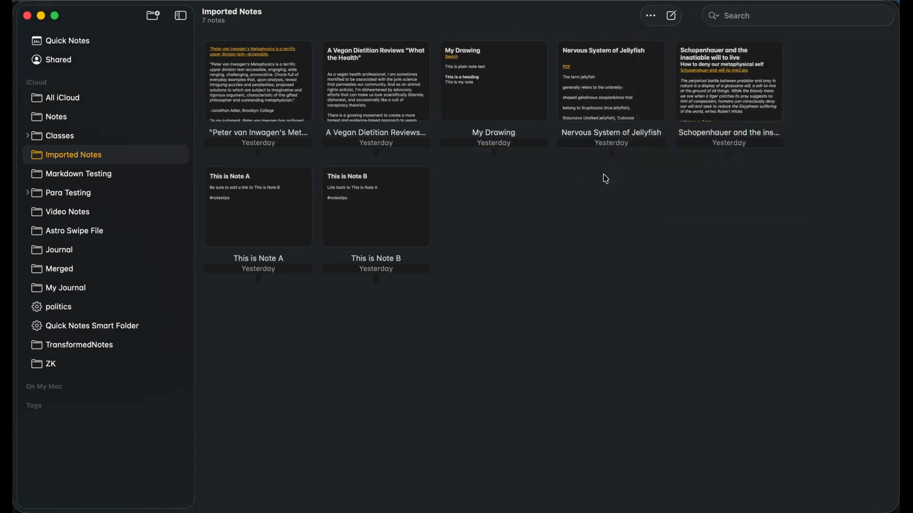
{"action": "double_click", "coordinate": [257, 206]}
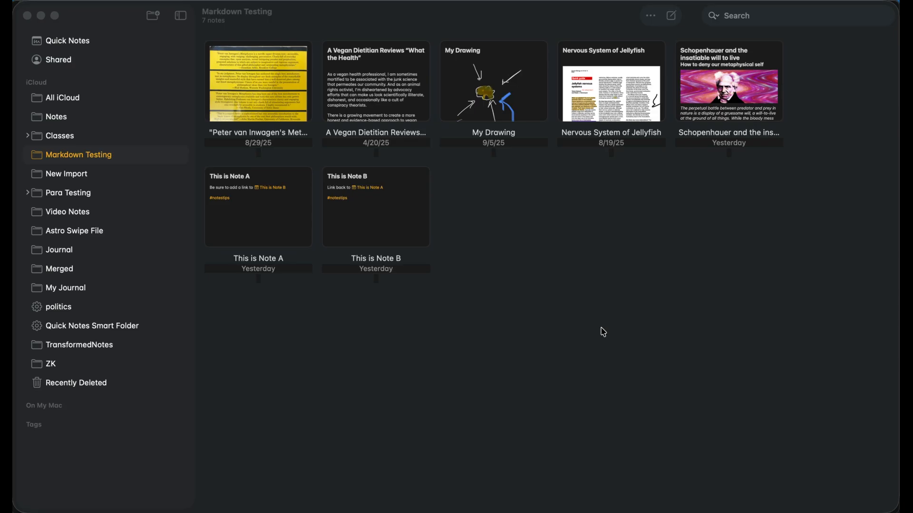
- Select the New Import folder and import the BackupinMarkdown folder into it
{"action": "left_click", "coordinate": [67, 174]}
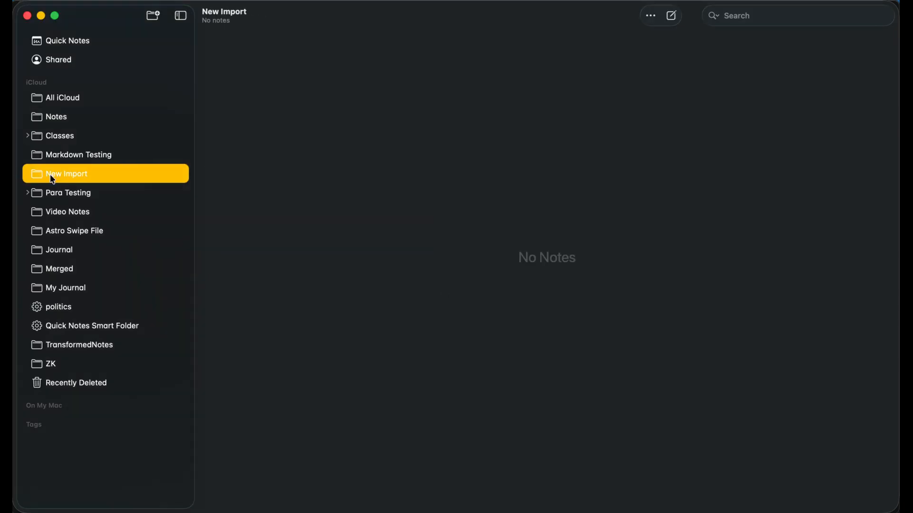
{"action": "mouse_move", "coordinate": [334, 163]}
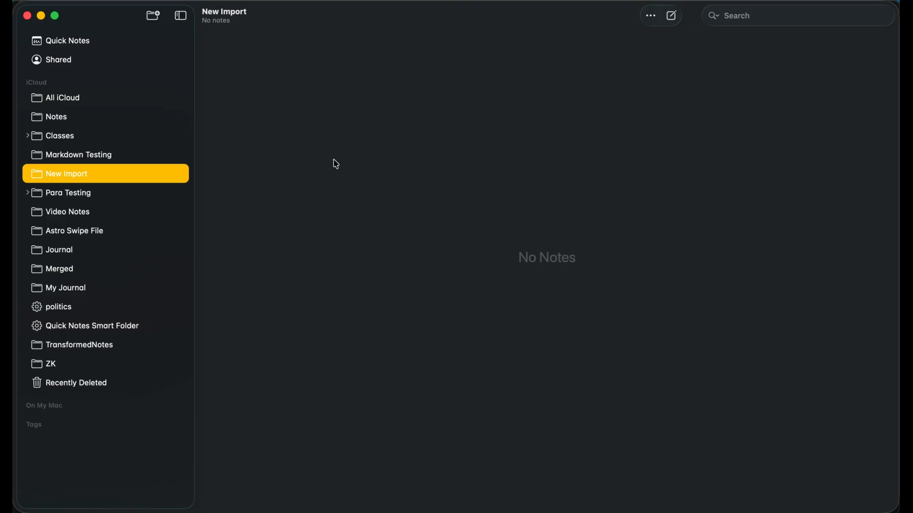
{"action": "right_click", "coordinate": [67, 174]}
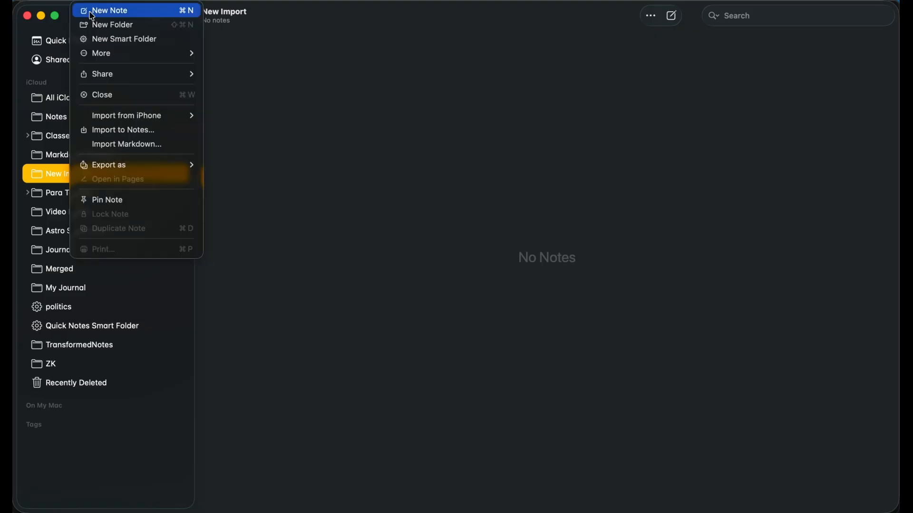
{"action": "left_click", "coordinate": [127, 144]}
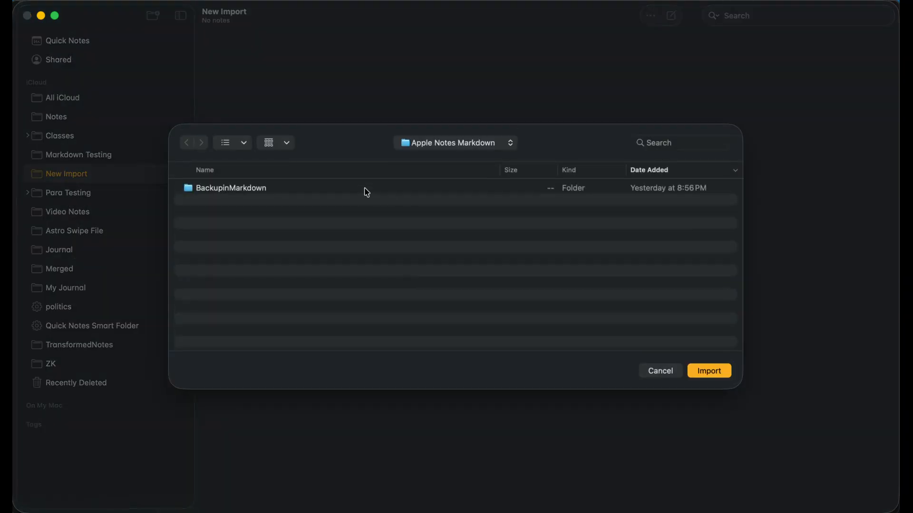
{"action": "left_click", "coordinate": [231, 187]}
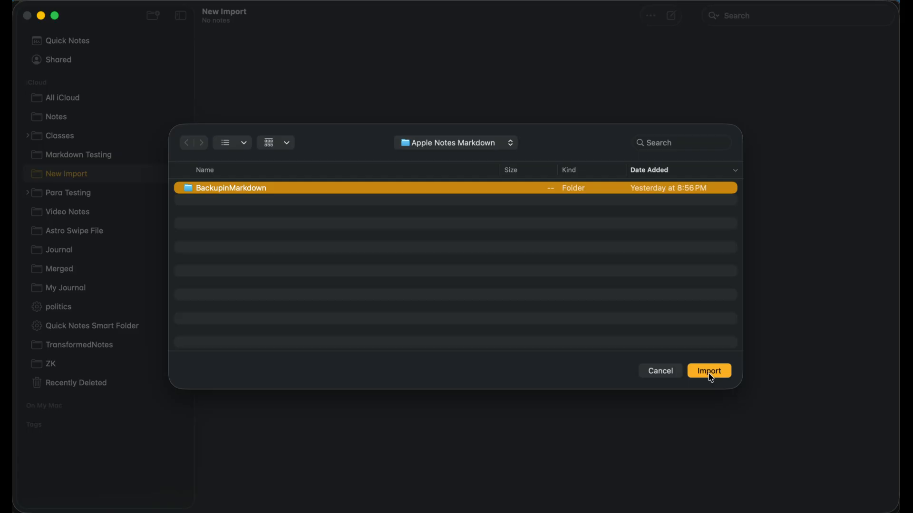
{"action": "left_click", "coordinate": [707, 371]}
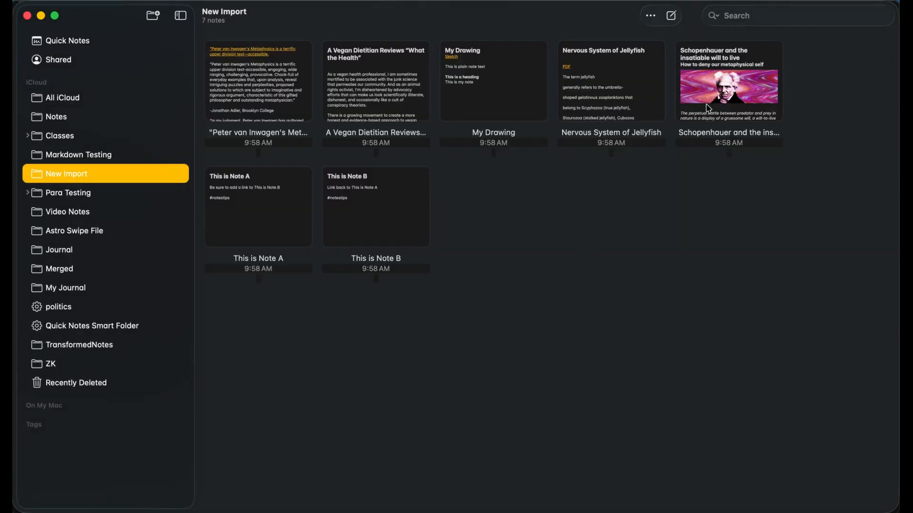
- Verify the Schopenhauer note's images render and dismiss the Jellyfish note's PDF error
{"action": "double_click", "coordinate": [727, 81]}
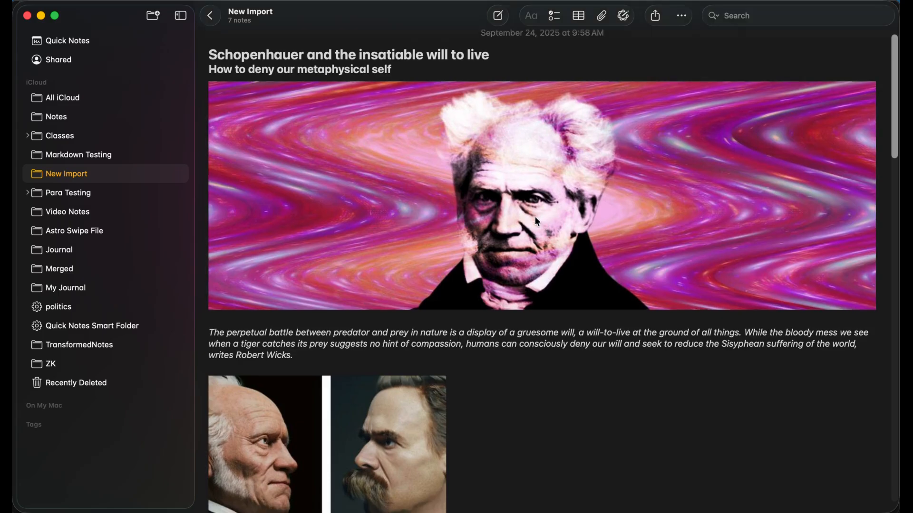
{"action": "scroll", "scroll_direction": "down", "scroll_amount": 3}
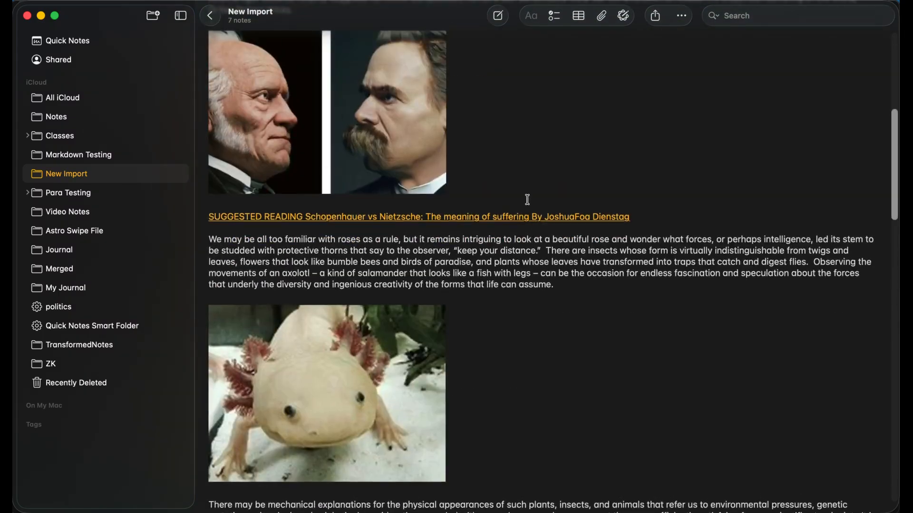
{"action": "left_click", "coordinate": [209, 16]}
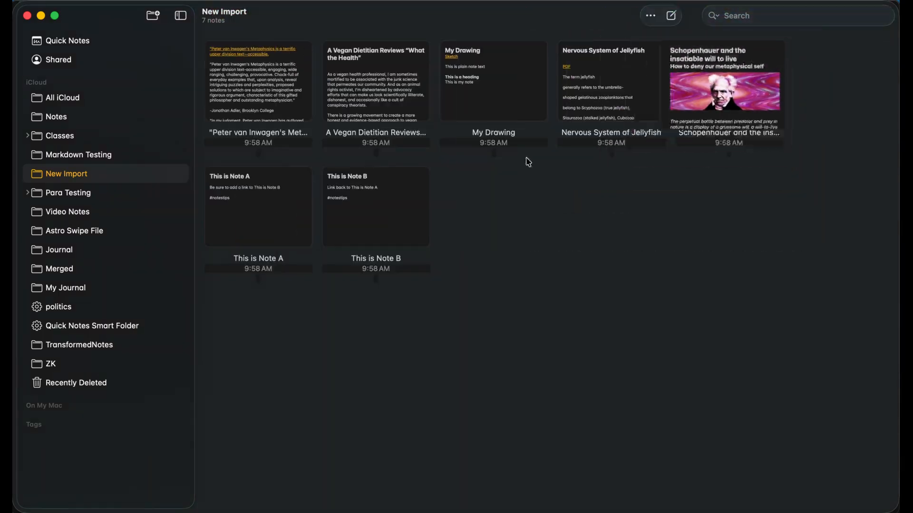
{"action": "left_click", "coordinate": [728, 88]}
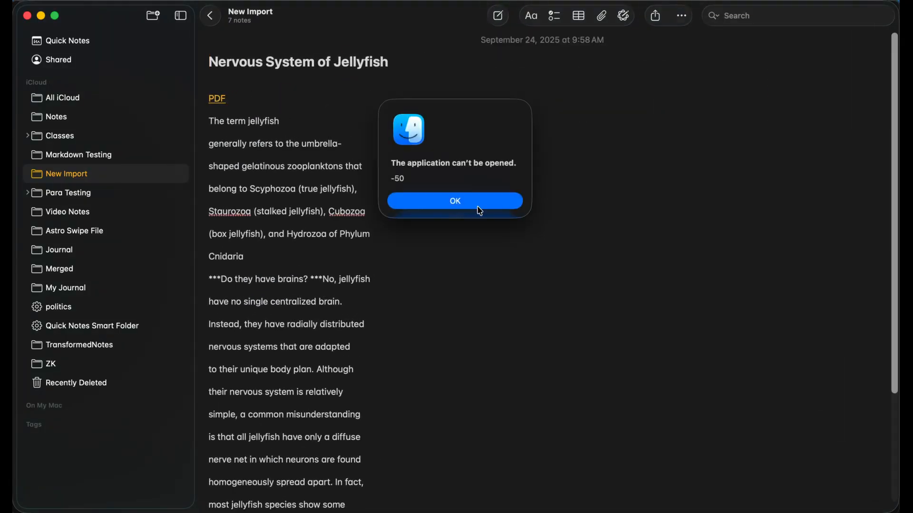
{"action": "left_click", "coordinate": [455, 200]}
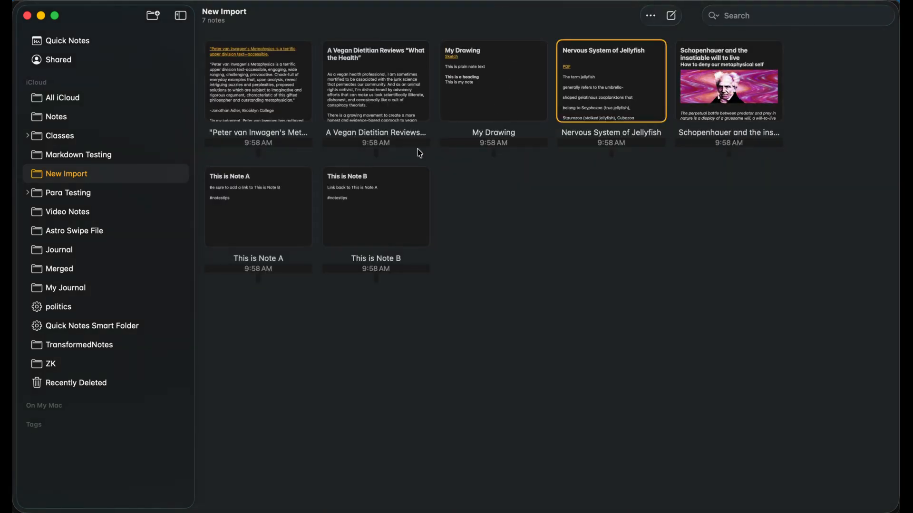
- Open the Peter van Inwagen Metaphysics note and scroll through it
{"action": "double_click", "coordinate": [258, 88]}
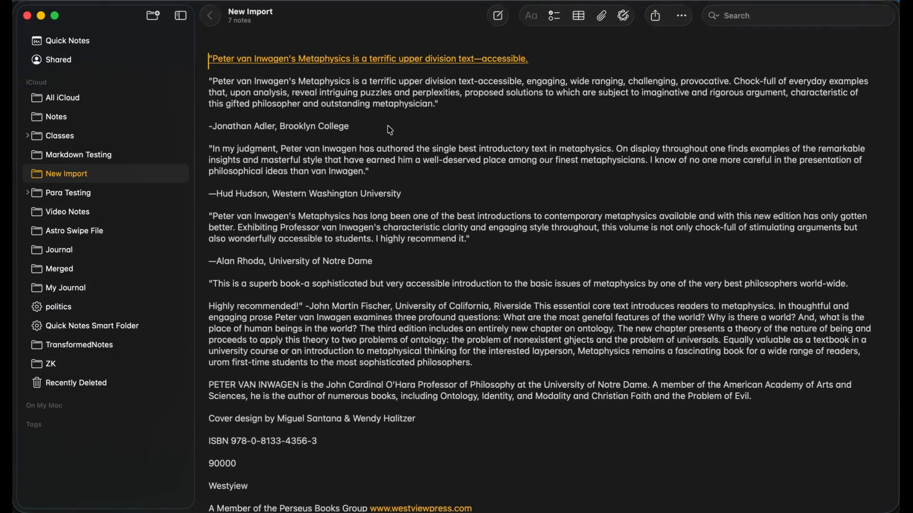
{"action": "scroll", "scroll_direction": "down", "scroll_amount": 3}
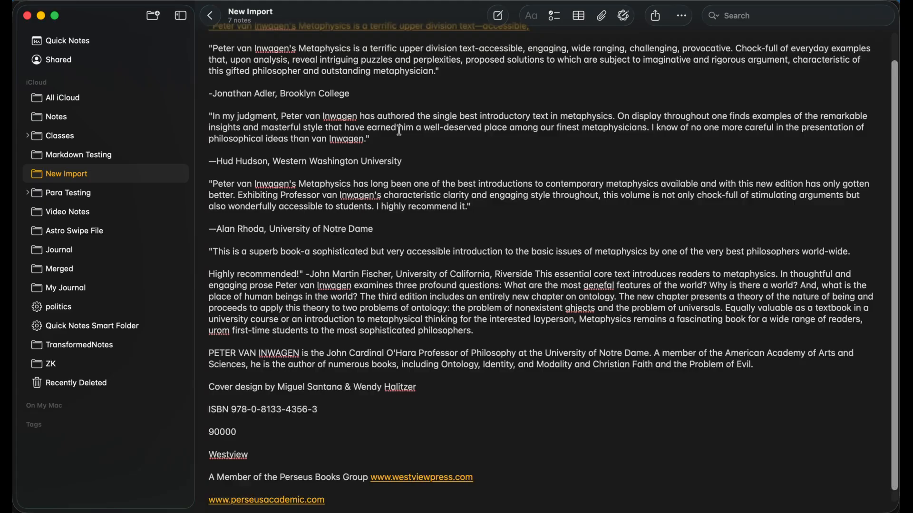
{"action": "scroll", "scroll_direction": "down", "scroll_amount": 3}
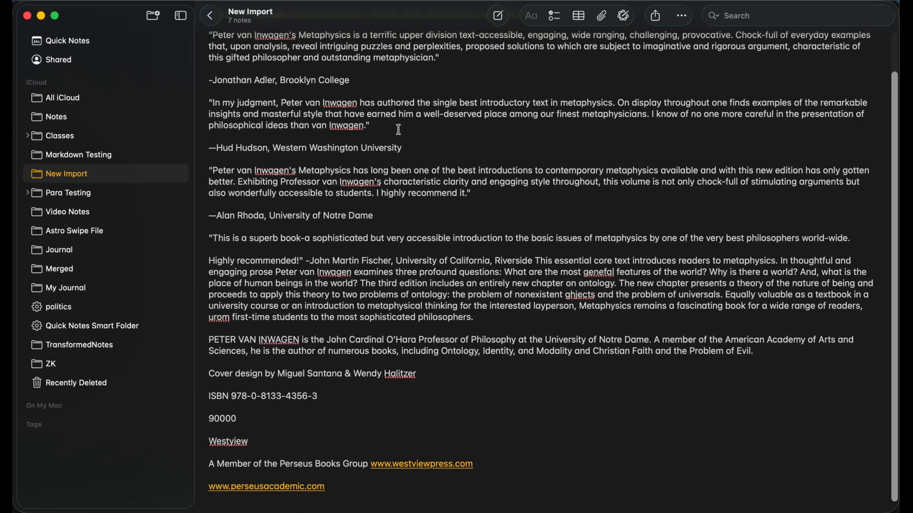